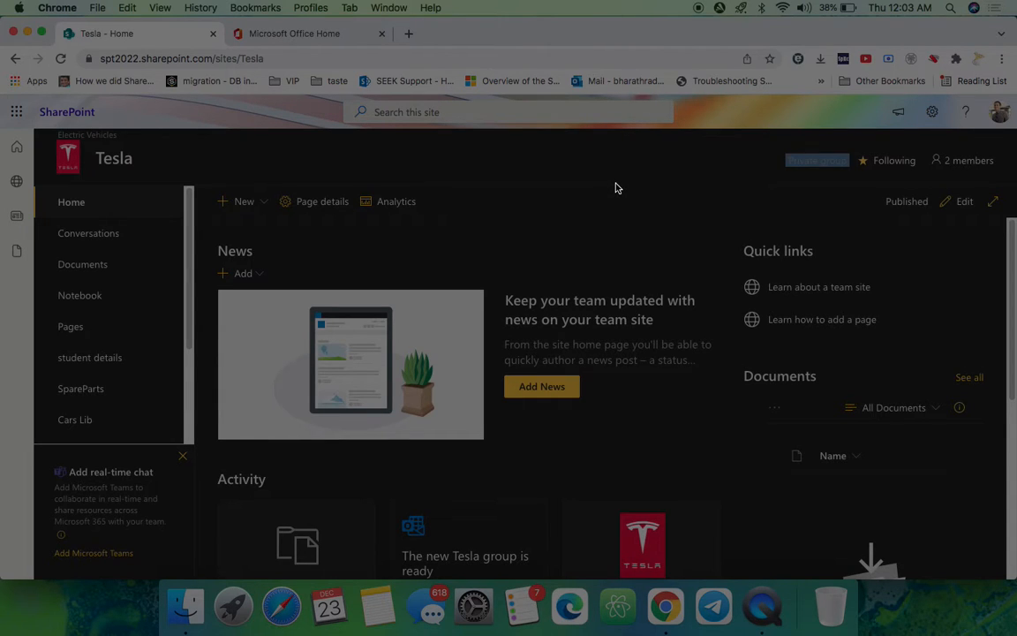
Open the Tesla site's contents page from the settings gear
{"action": "scroll", "scroll_direction": "down", "scroll_amount": 3}
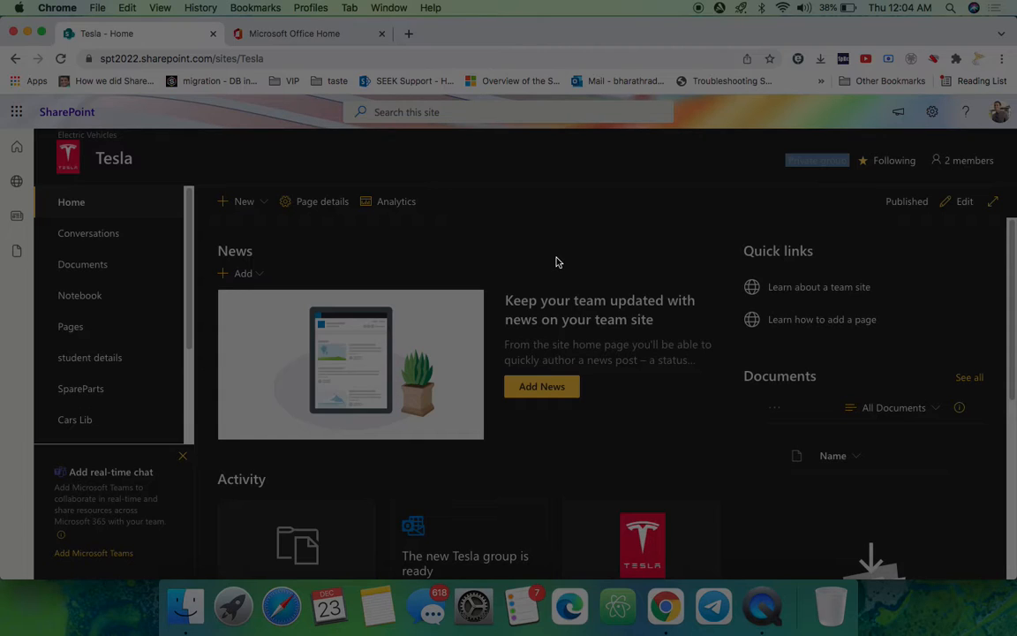
{"action": "mouse_move", "coordinate": [680, 209]}
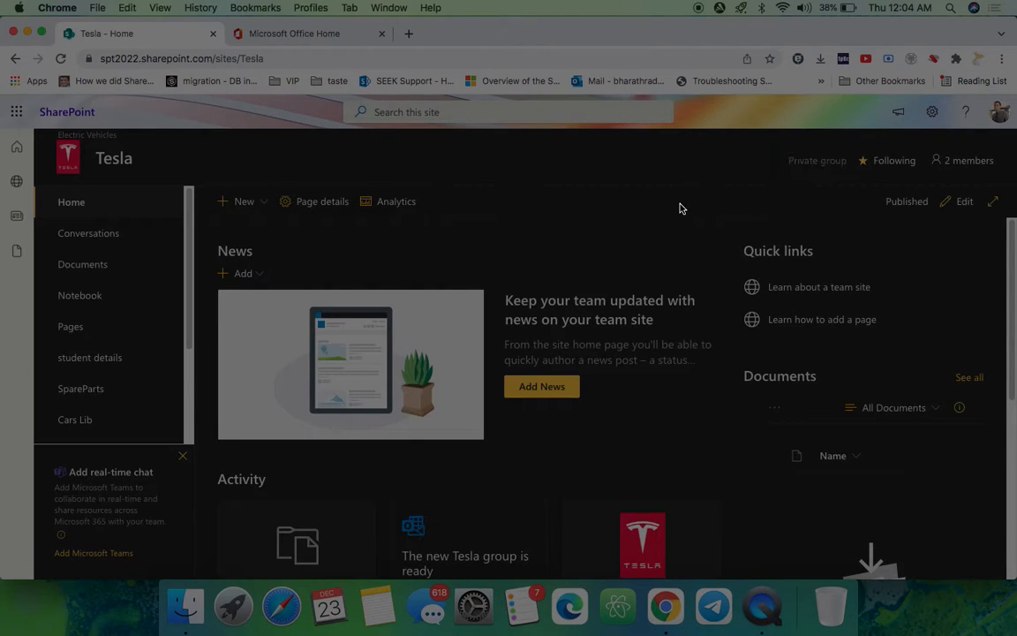
{"action": "left_click", "coordinate": [932, 111]}
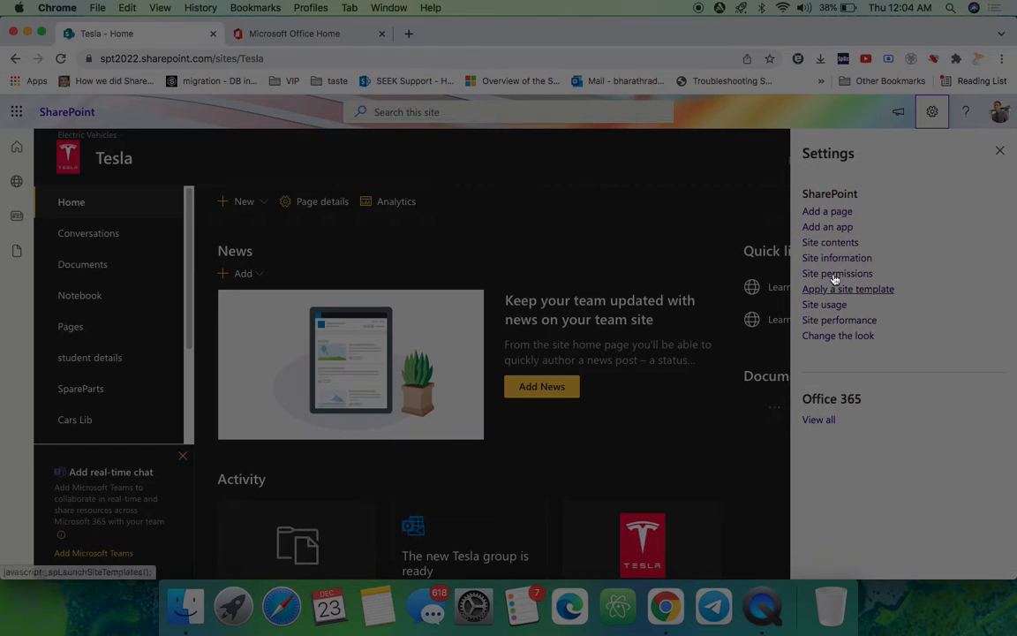
{"action": "left_click", "coordinate": [830, 242]}
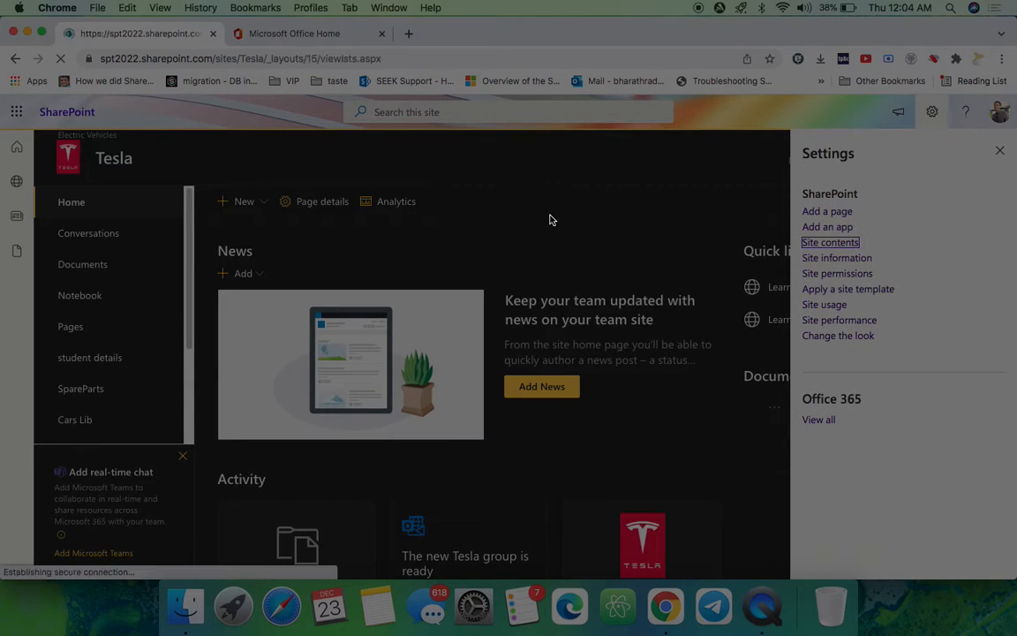
{"action": "left_click", "coordinate": [830, 242]}
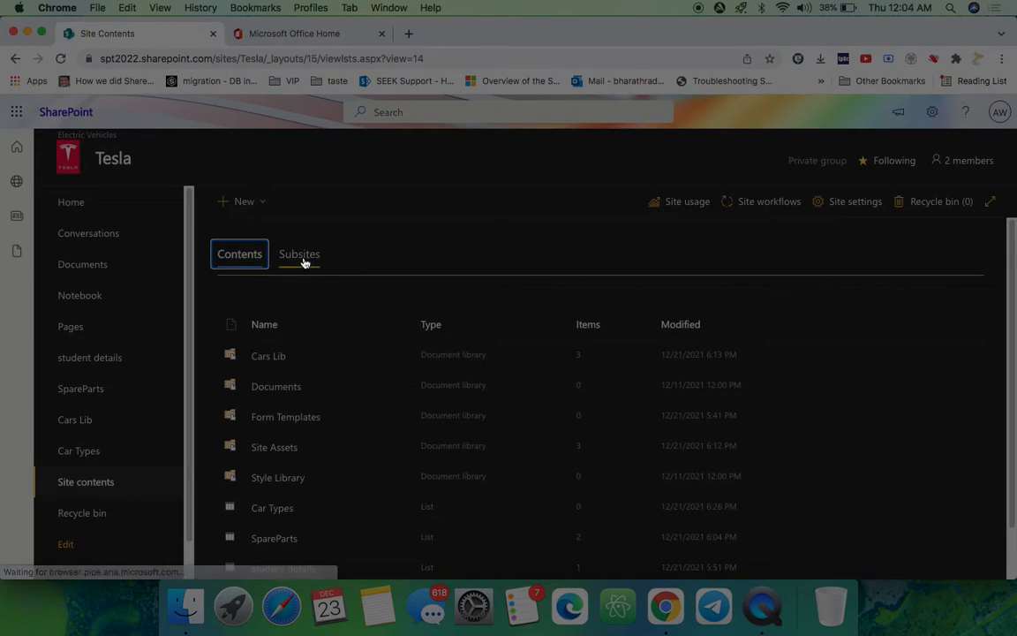
Show the Subsites tab with Electric Vehicles and inspect the New menu options
{"action": "left_click", "coordinate": [299, 253]}
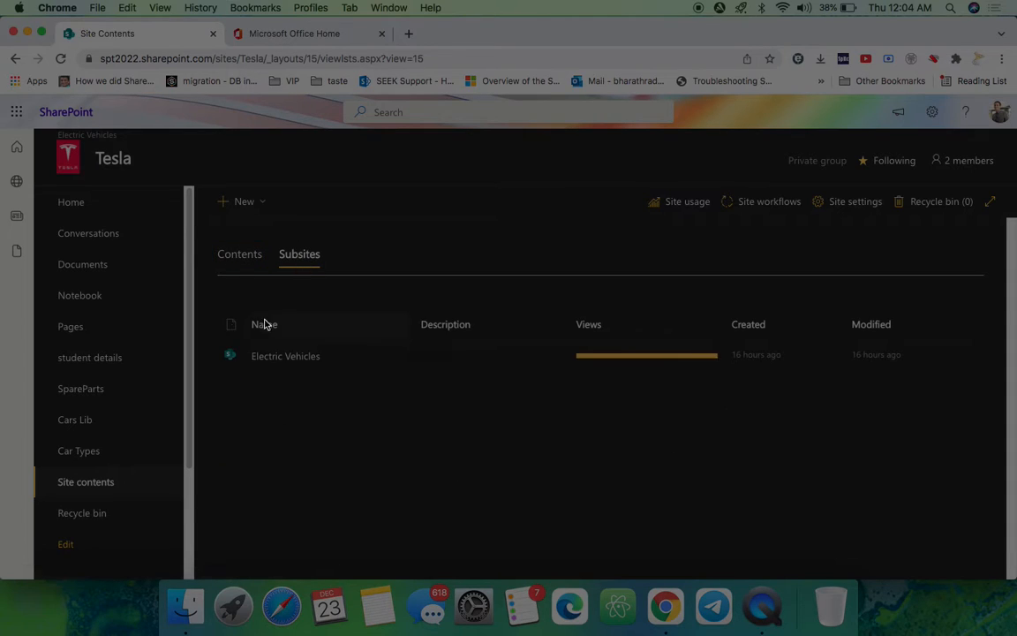
{"action": "left_click", "coordinate": [244, 201]}
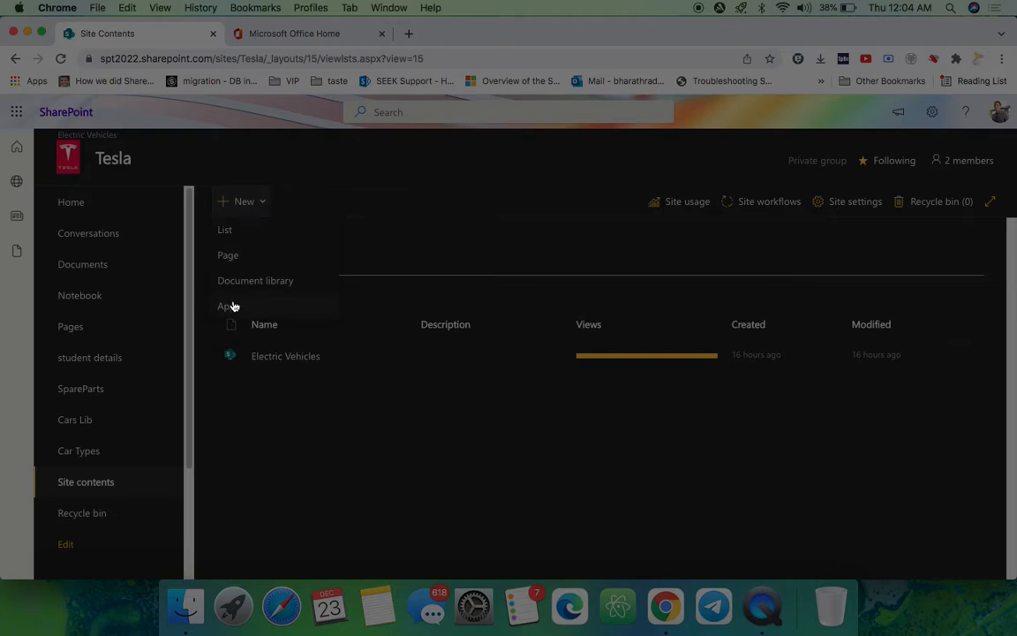
{"action": "mouse_move", "coordinate": [264, 229]}
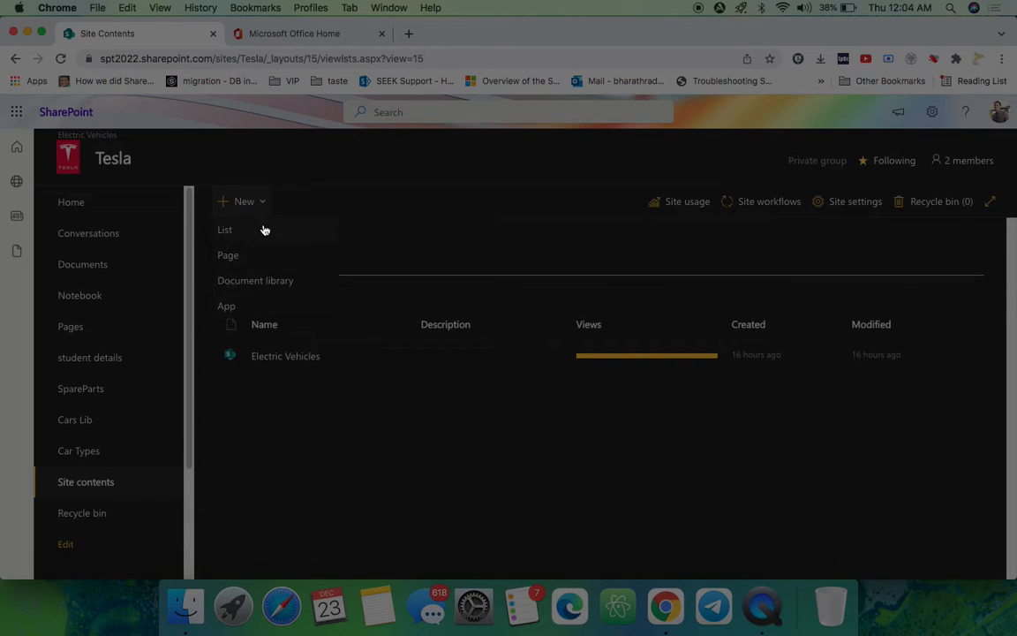
{"action": "left_click", "coordinate": [300, 254]}
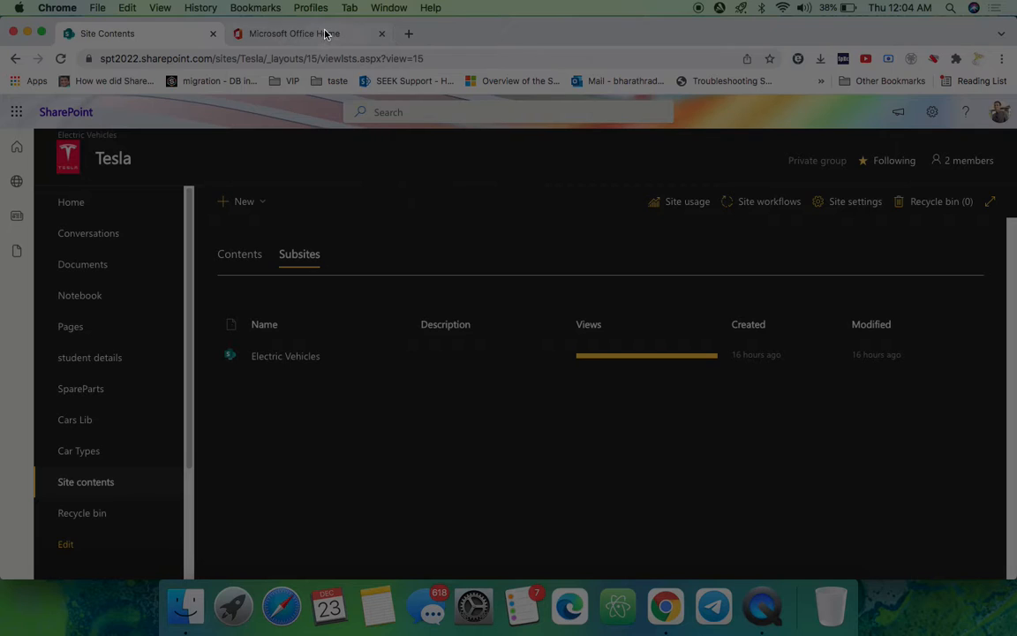
From the Office Home tab, open the SharePoint admin center via Admin centers
{"action": "left_click", "coordinate": [294, 34]}
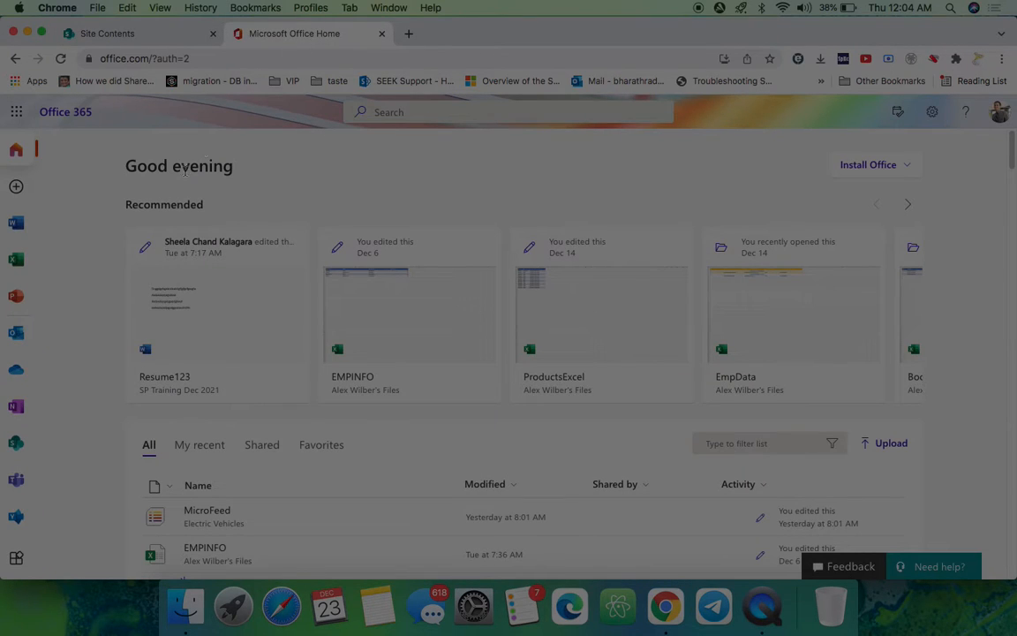
{"action": "scroll", "scroll_direction": "down", "scroll_amount": 3}
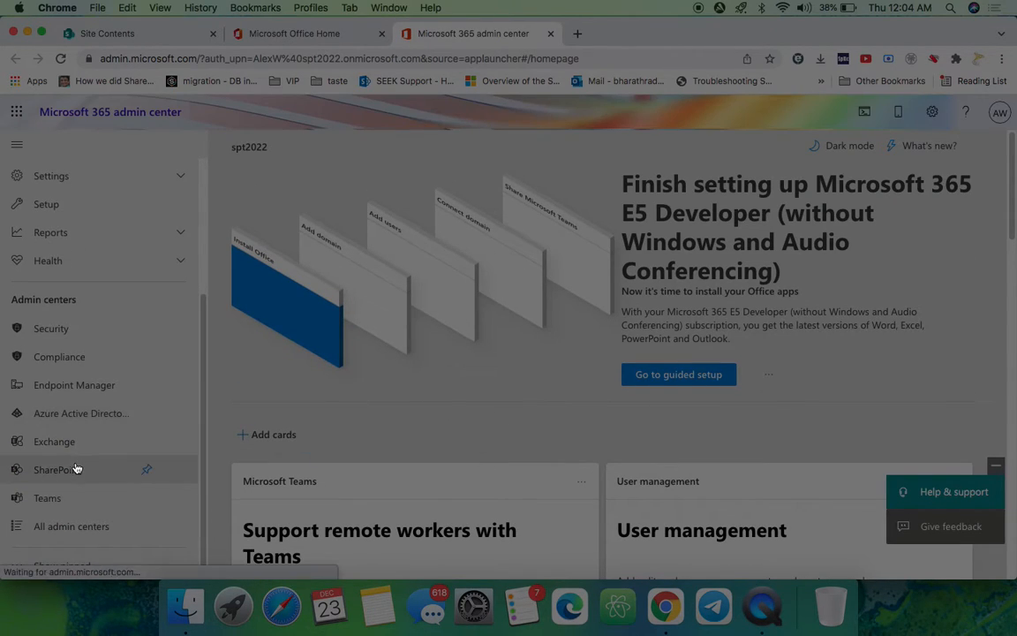
{"action": "left_click", "coordinate": [58, 469]}
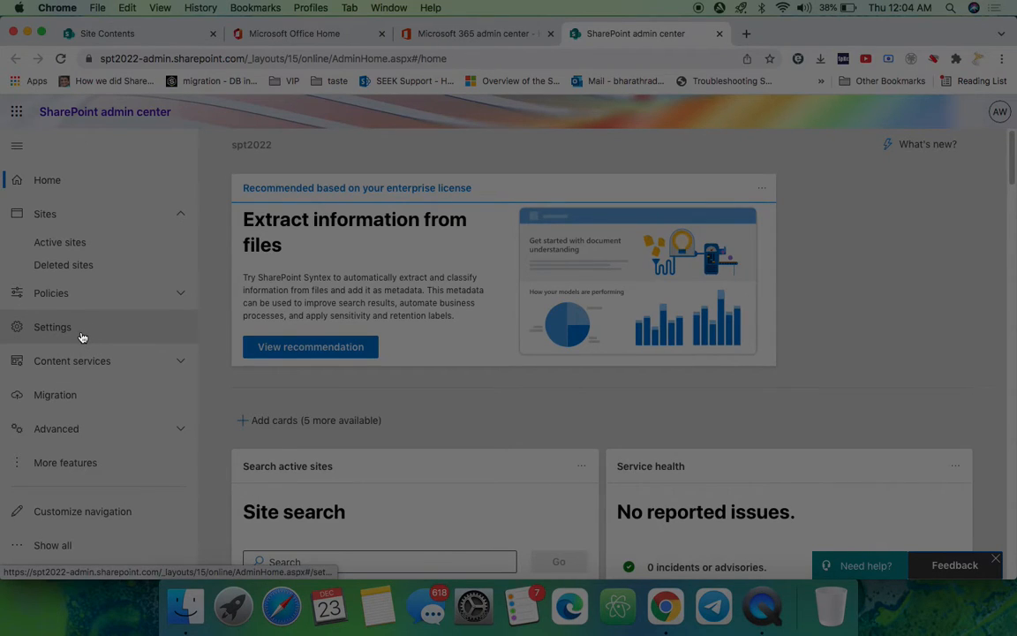
Open Settings in the SharePoint admin center, then the 'classic settings page' link
{"action": "left_click", "coordinate": [52, 327]}
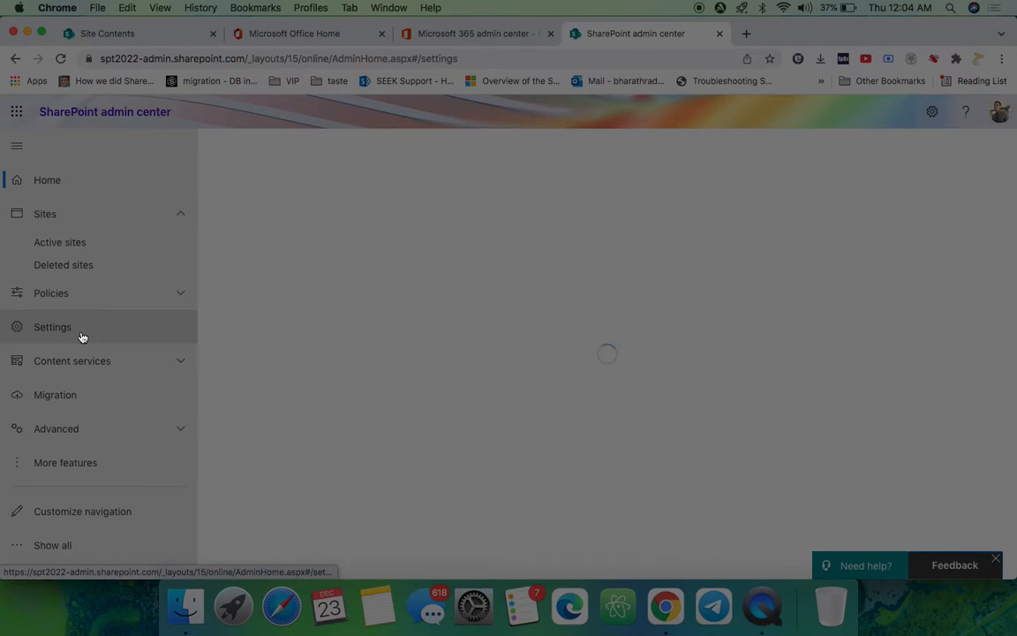
{"action": "left_click", "coordinate": [52, 327]}
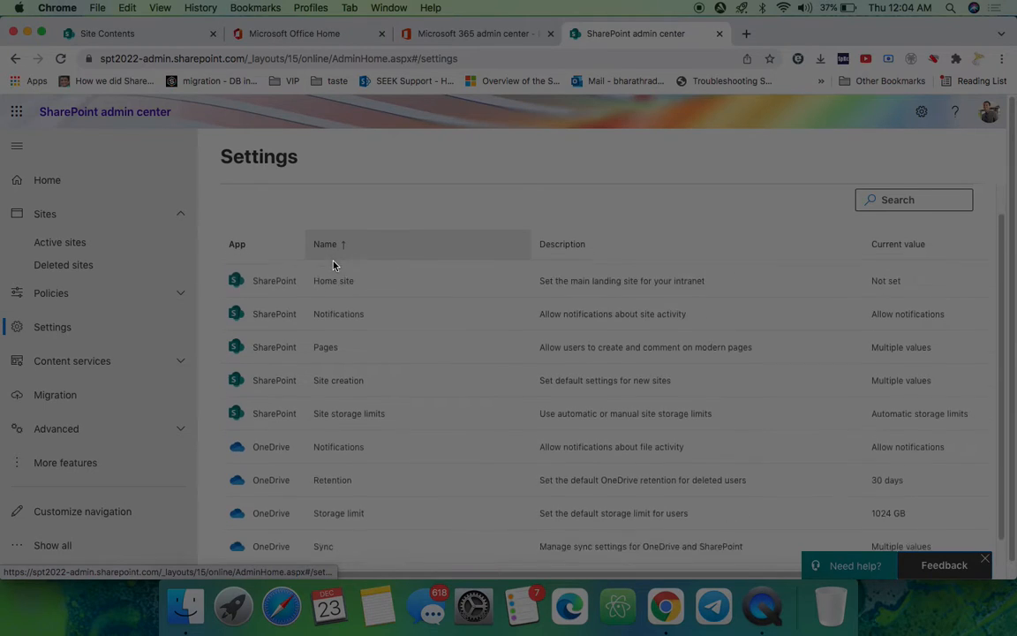
{"action": "scroll", "scroll_direction": "down", "scroll_amount": 3}
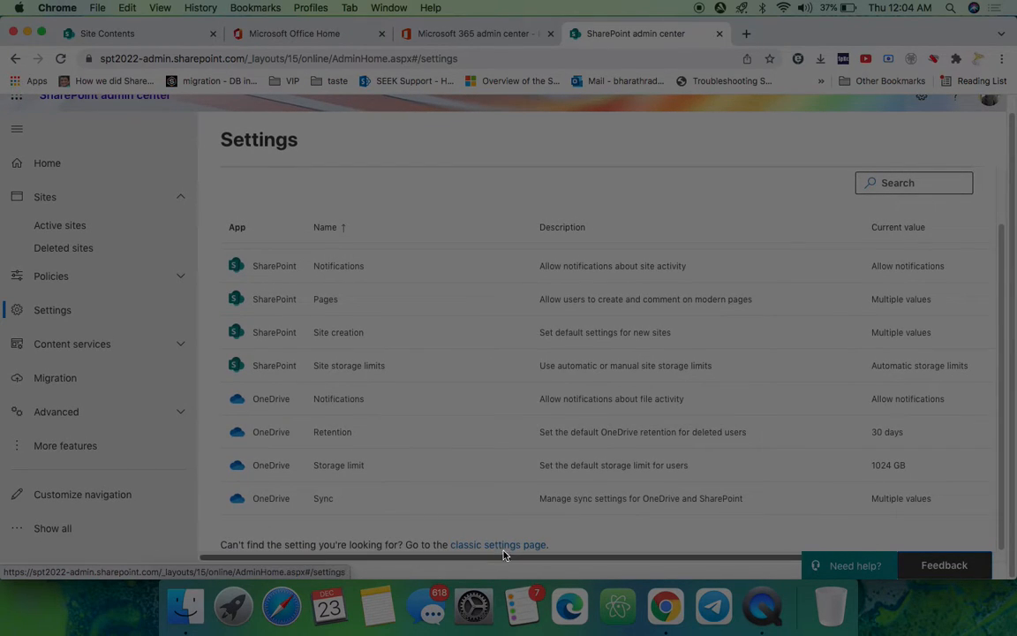
{"action": "left_click", "coordinate": [498, 544]}
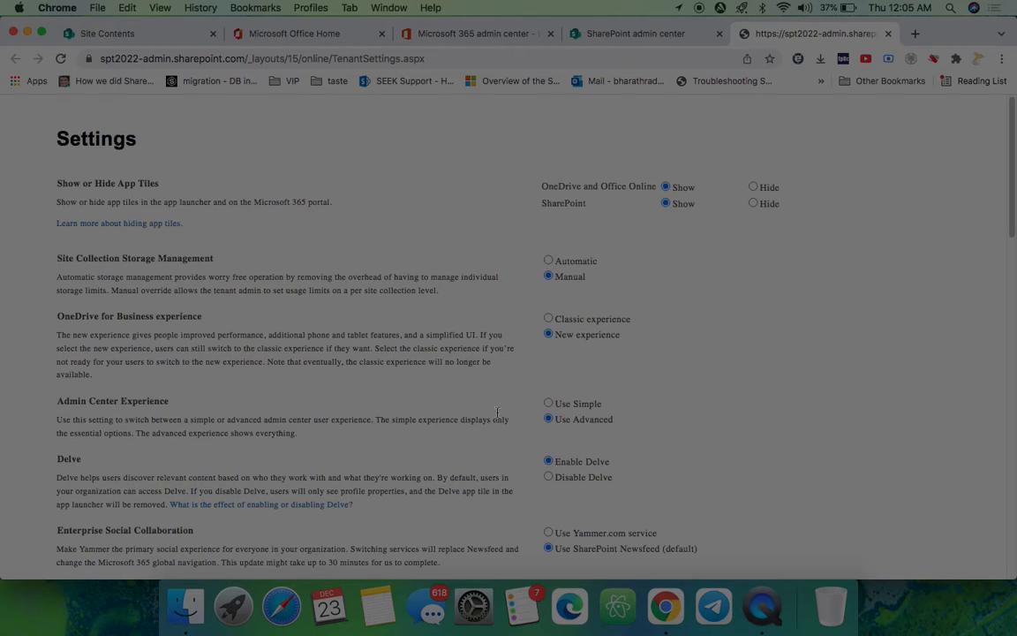
{"action": "mouse_move", "coordinate": [493, 392]}
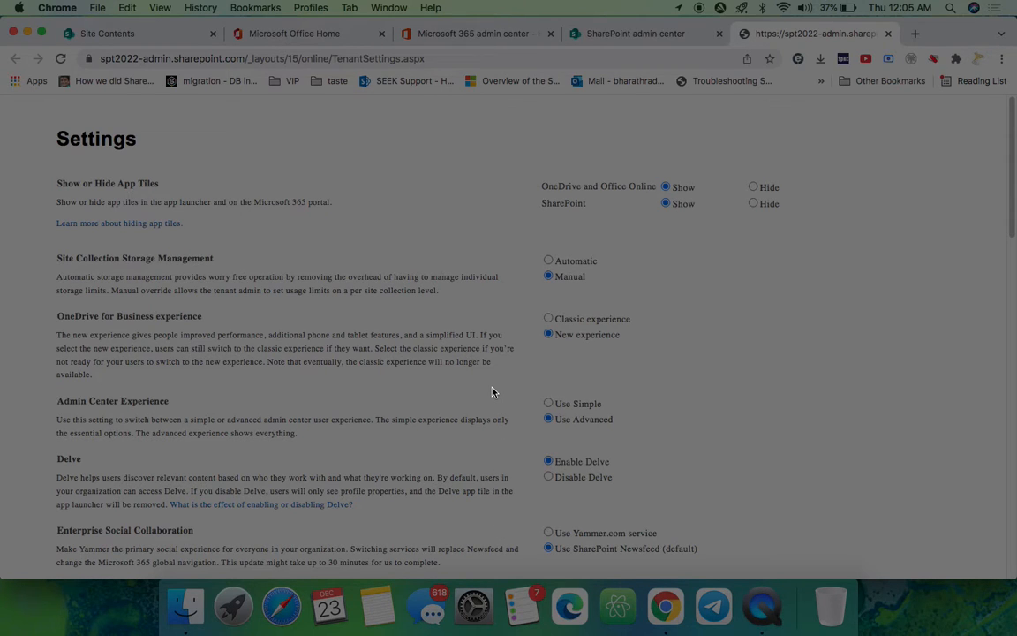
{"action": "scroll", "scroll_direction": "down", "scroll_amount": 3}
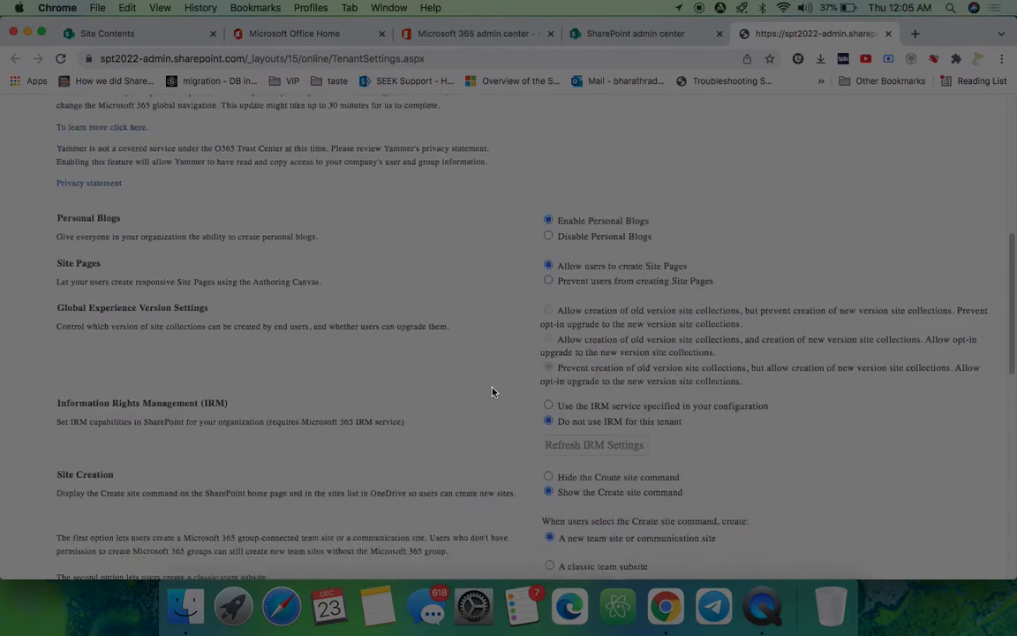
{"action": "scroll", "scroll_direction": "down", "scroll_amount": 3}
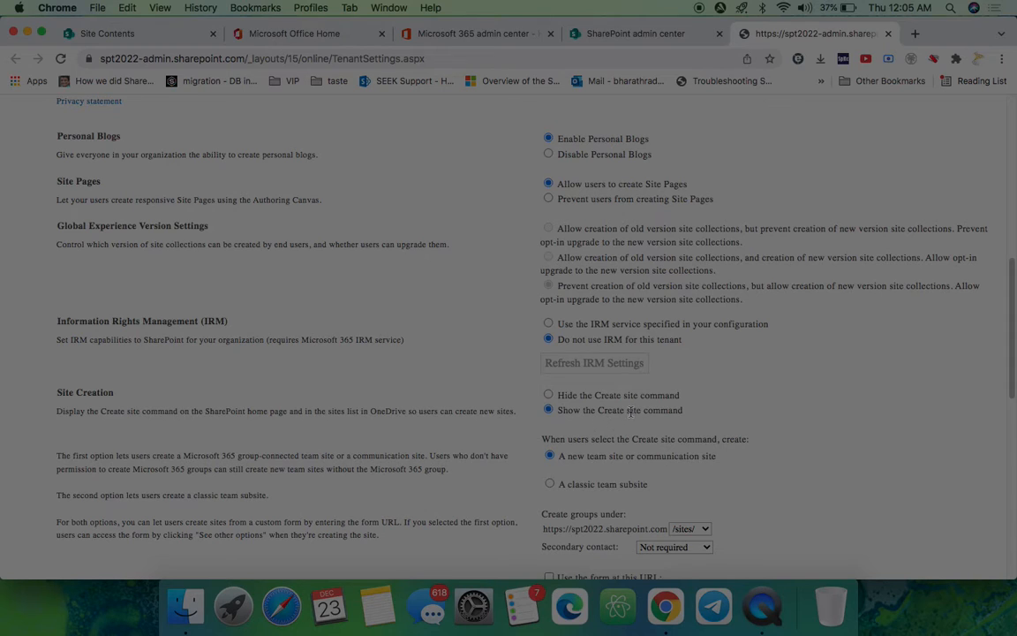
{"action": "scroll", "scroll_direction": "down", "scroll_amount": 3}
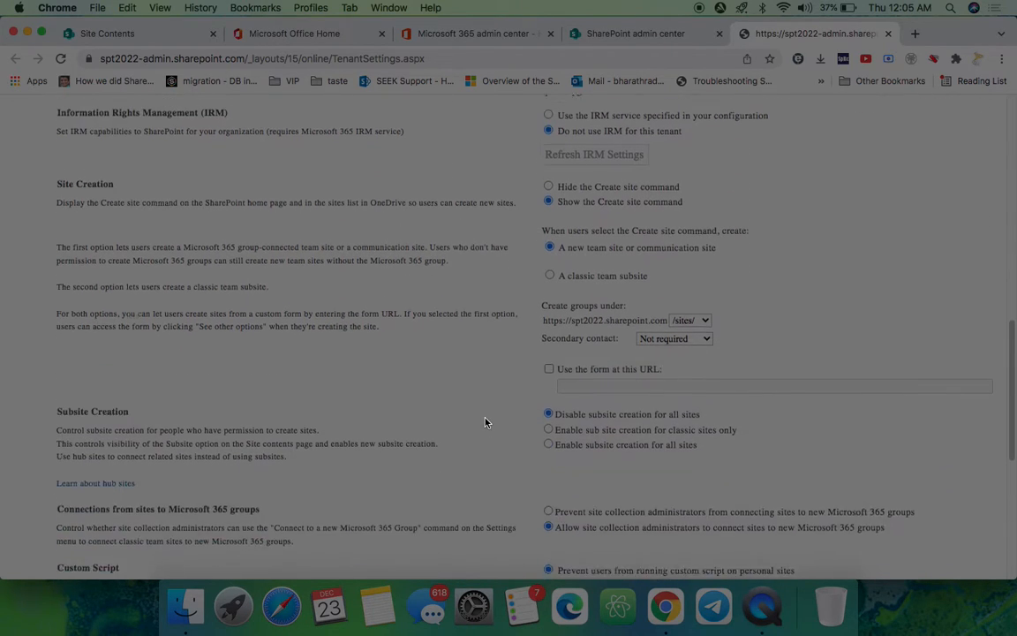
{"action": "scroll", "scroll_direction": "down", "scroll_amount": 3}
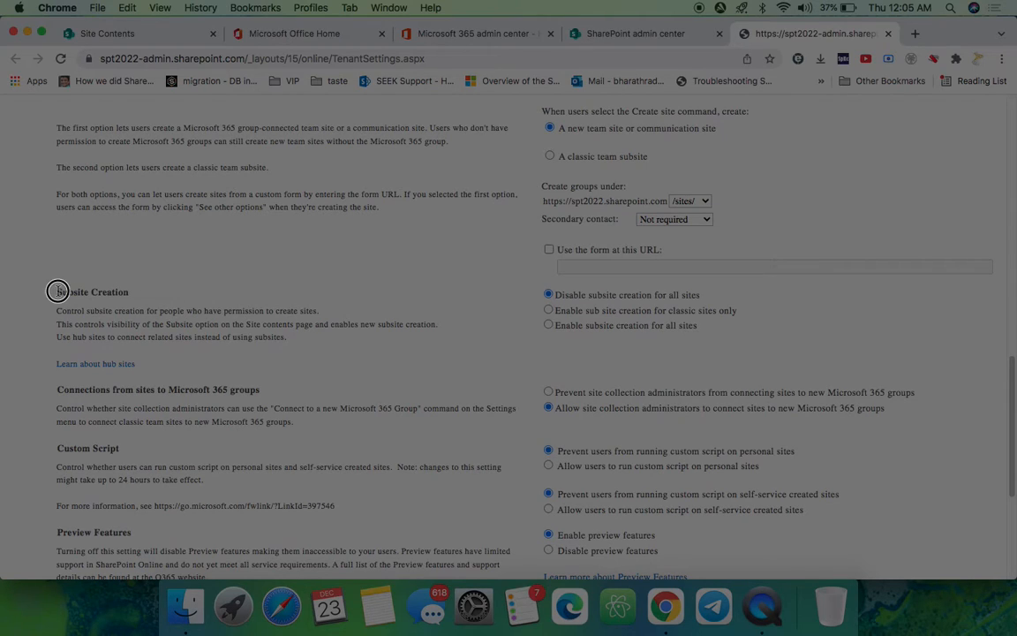
Select 'Enable subsite creation for all sites' and confirm the classic settings with OK
{"action": "left_click_drag", "start_coordinate": [56, 292], "coordinate": [291, 342]}
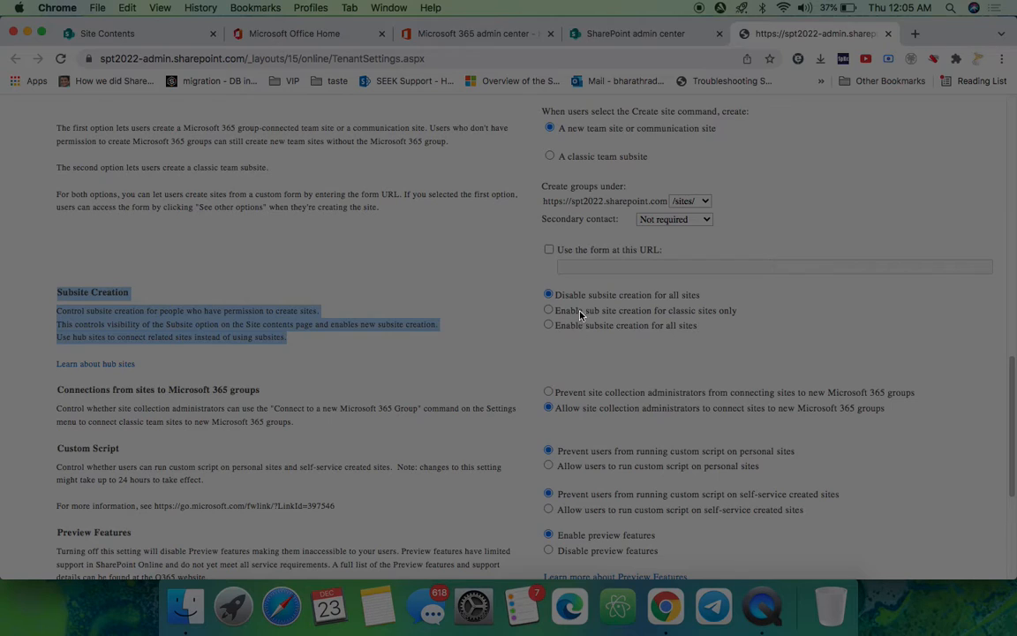
{"action": "mouse_move", "coordinate": [563, 339]}
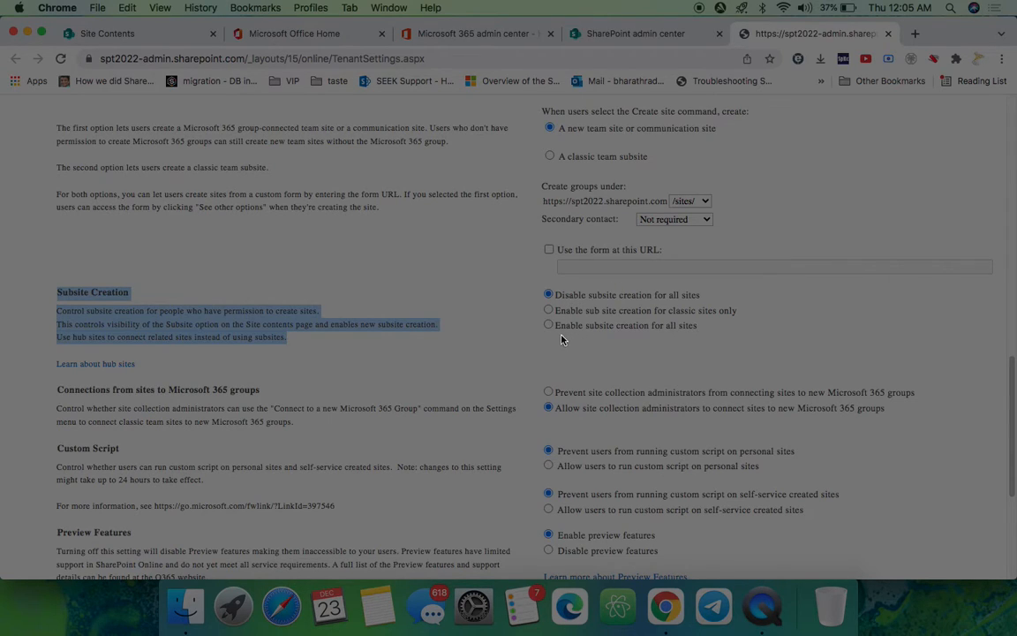
{"action": "mouse_move", "coordinate": [597, 335]}
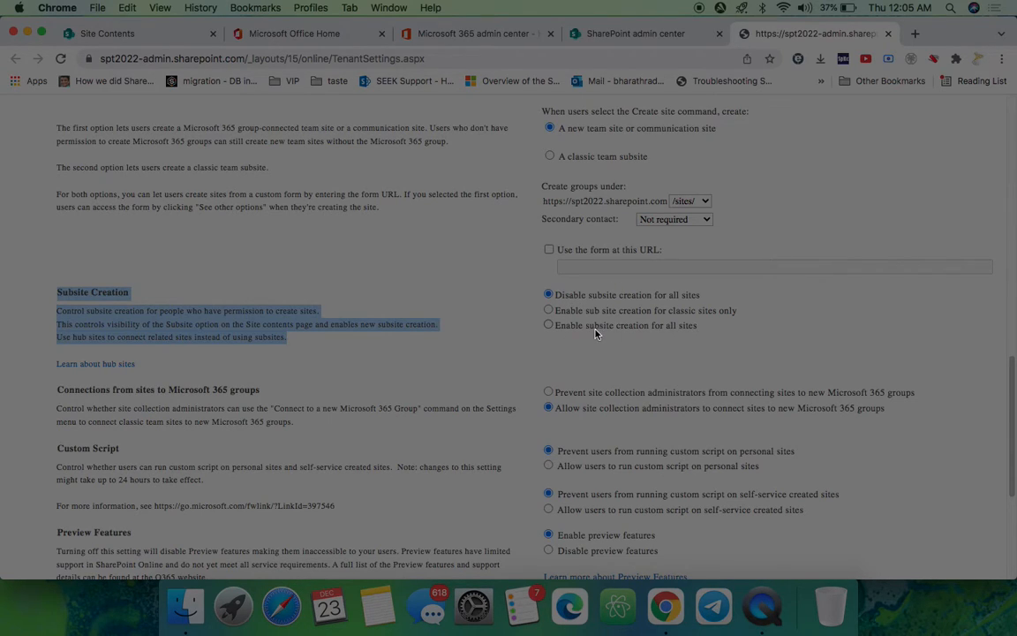
{"action": "left_click", "coordinate": [548, 324]}
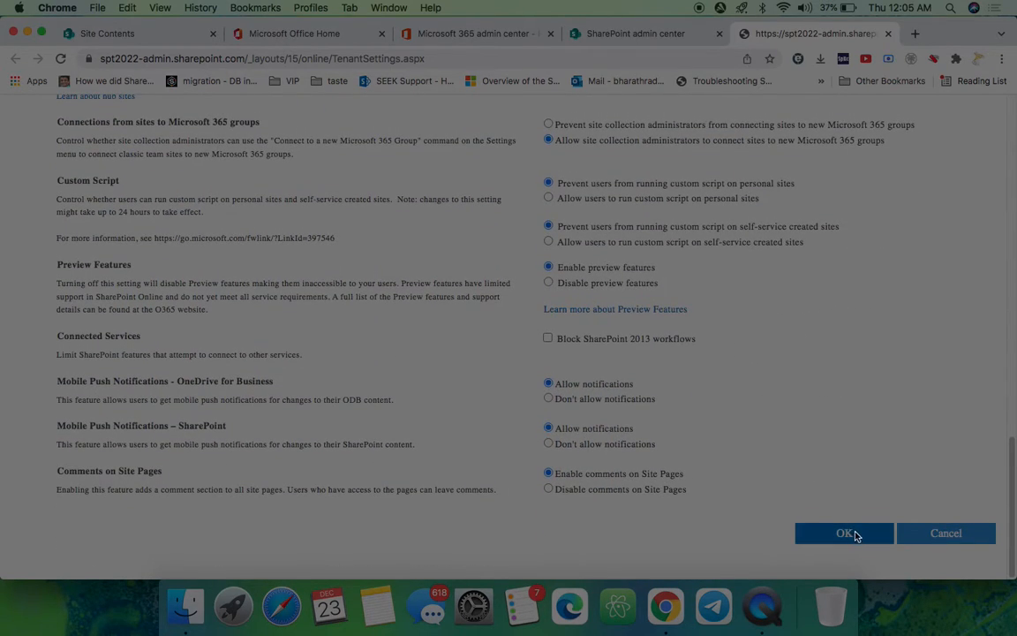
{"action": "left_click", "coordinate": [843, 532]}
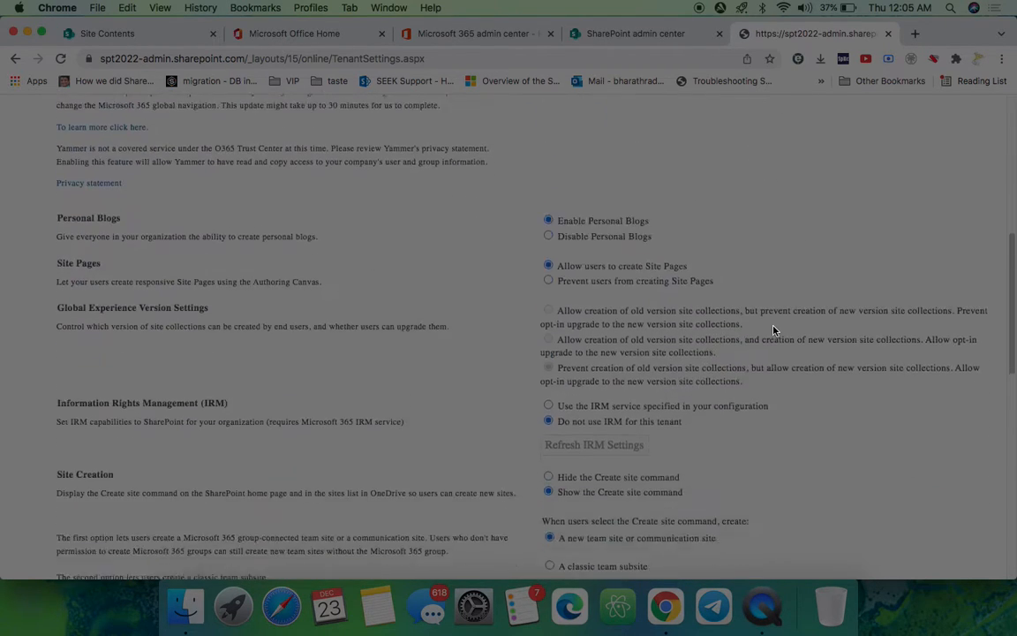
{"action": "scroll", "scroll_direction": "down", "scroll_amount": 3}
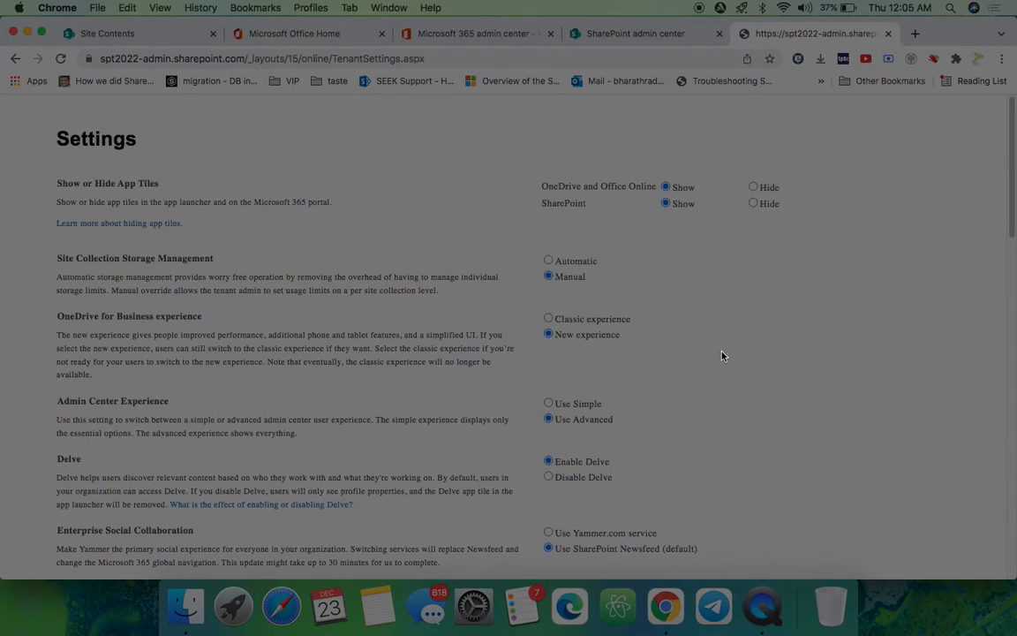
Confirm Tesla's New menu offers only List, Page, Document library, App, then go home
{"action": "left_click", "coordinate": [630, 34]}
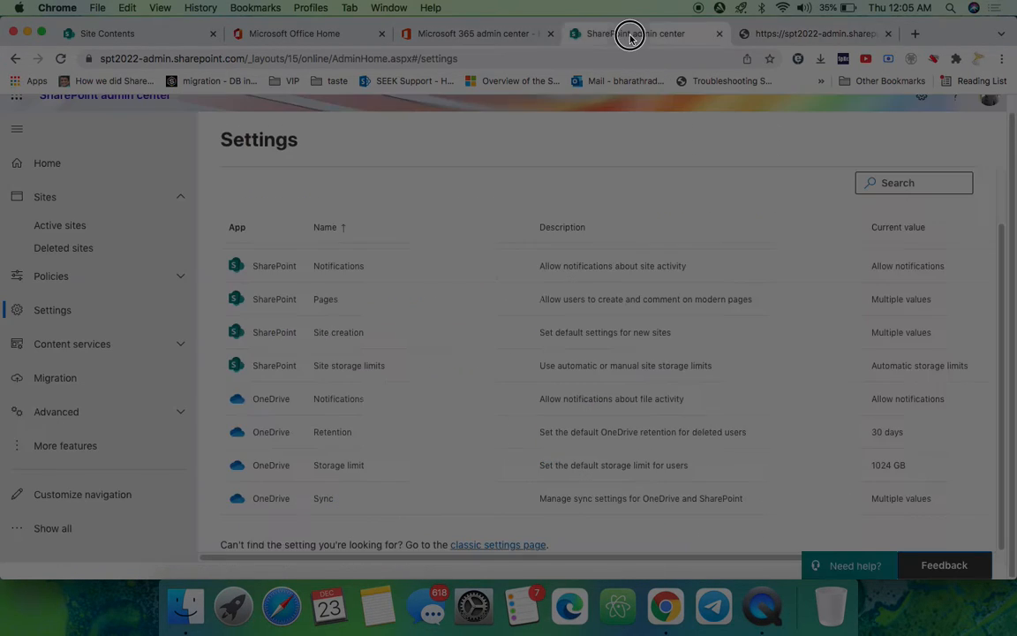
{"action": "left_click", "coordinate": [107, 34]}
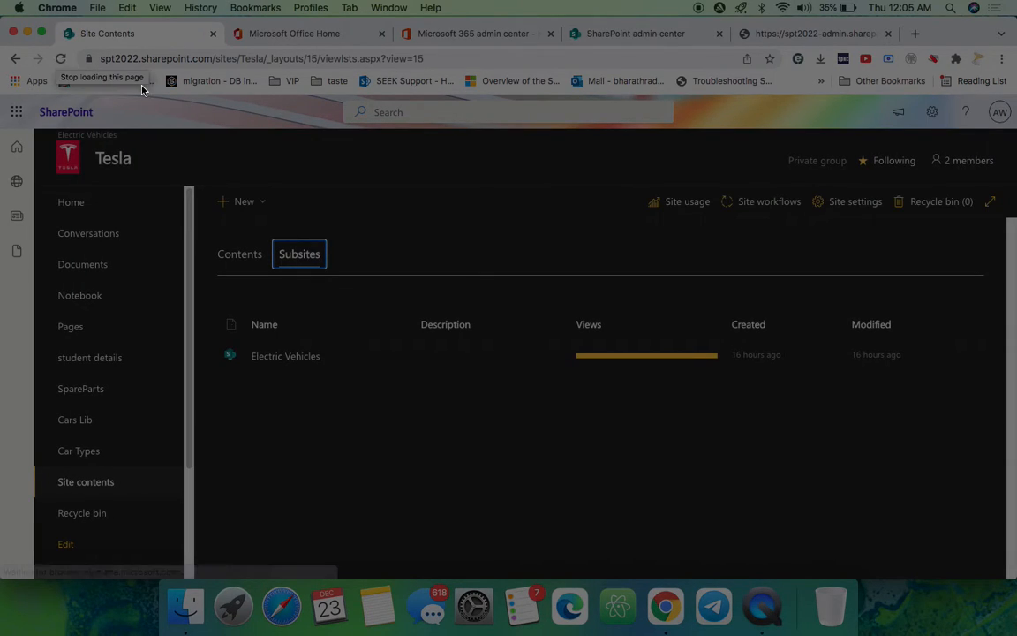
{"action": "left_click", "coordinate": [244, 201]}
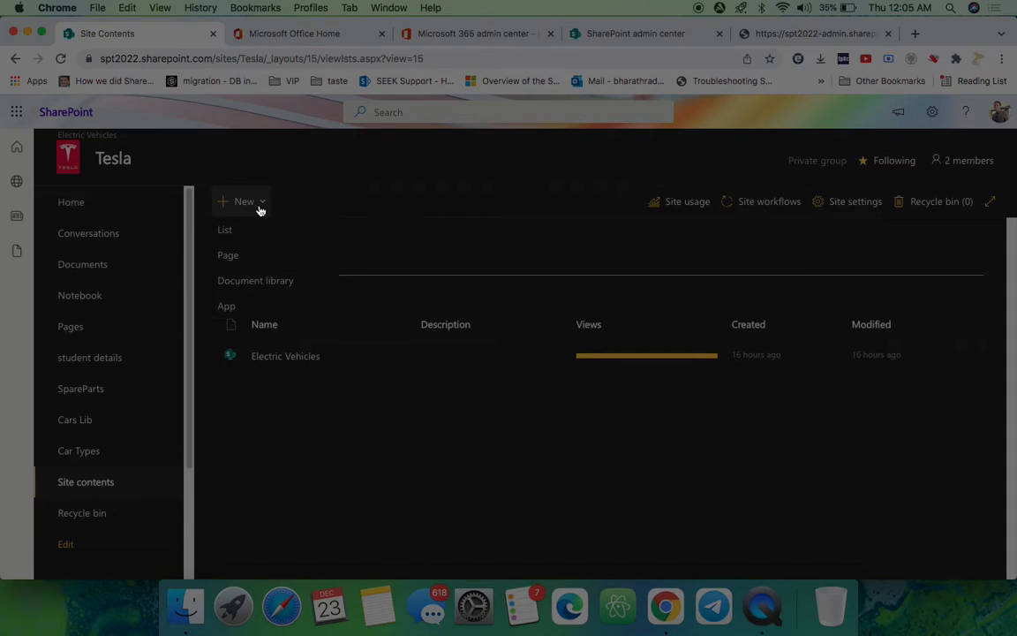
{"action": "left_click", "coordinate": [298, 254]}
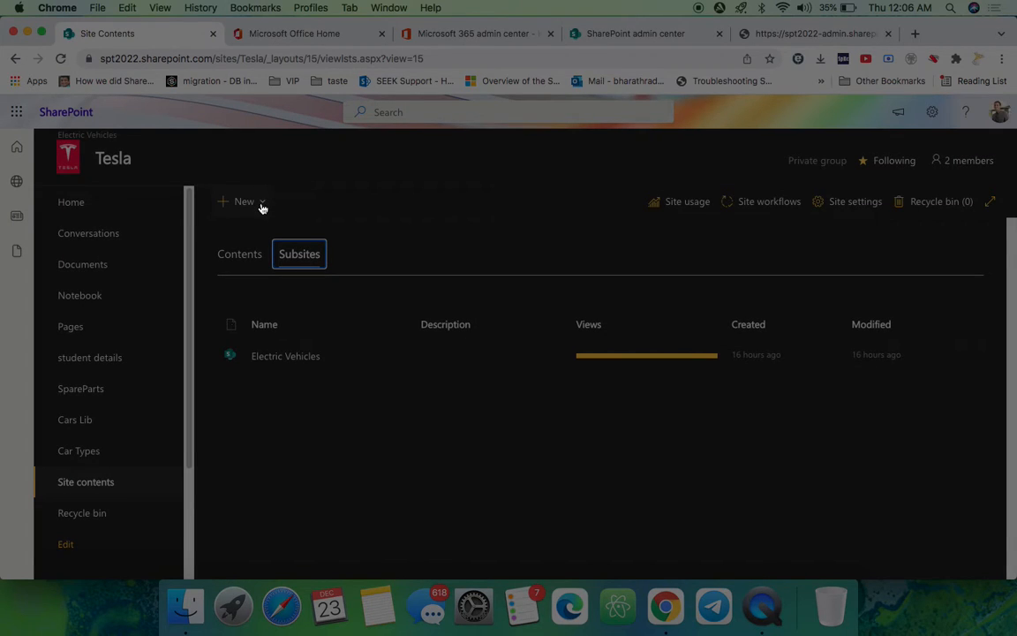
{"action": "left_click", "coordinate": [243, 202]}
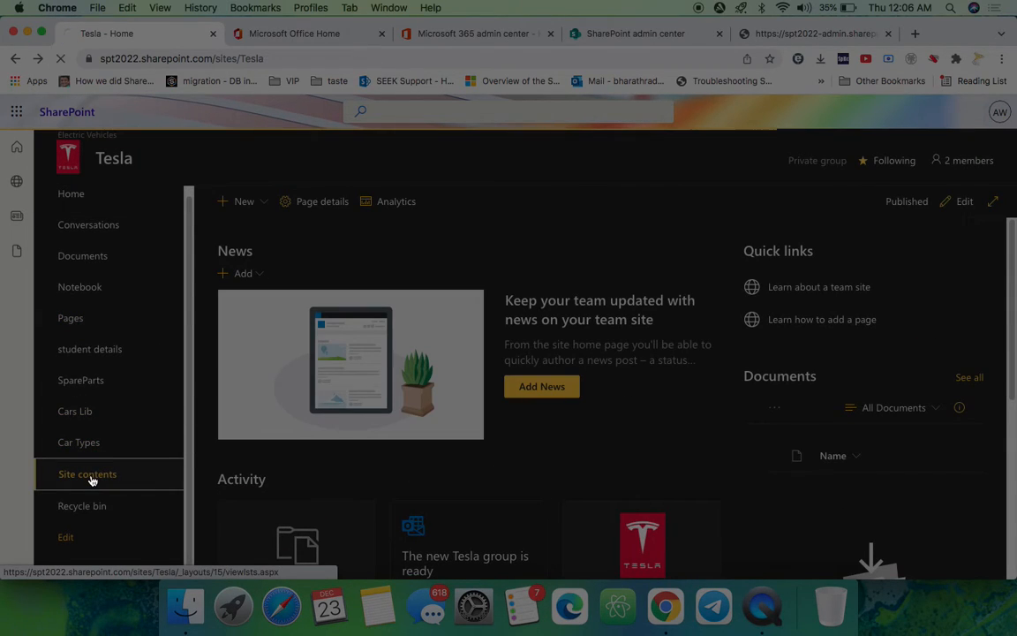
Open Tesla's site contents, check the New menu, and refresh the page
{"action": "left_click", "coordinate": [87, 474]}
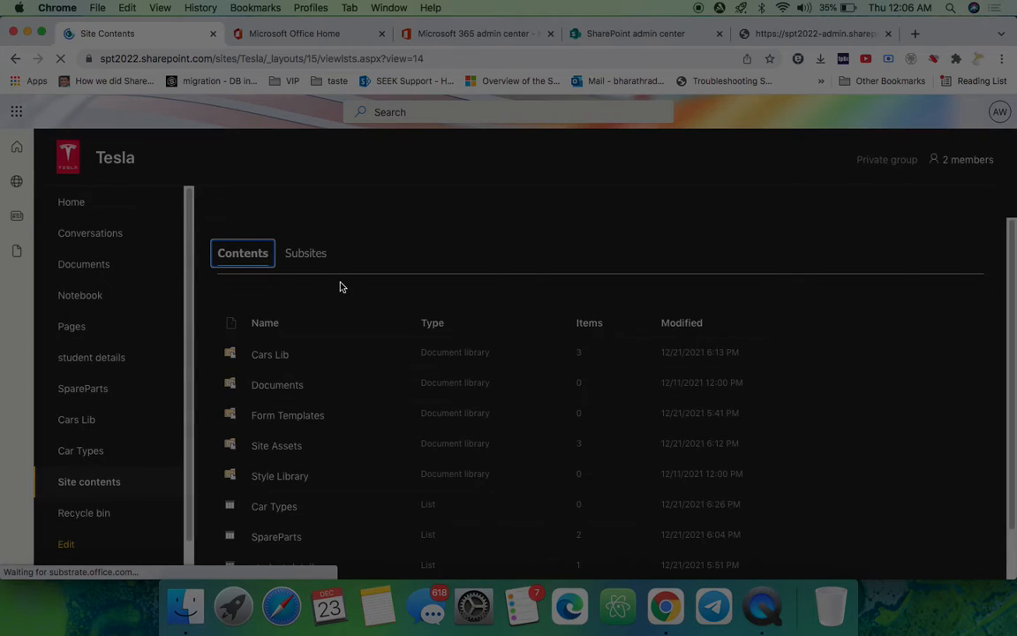
{"action": "left_click", "coordinate": [244, 201]}
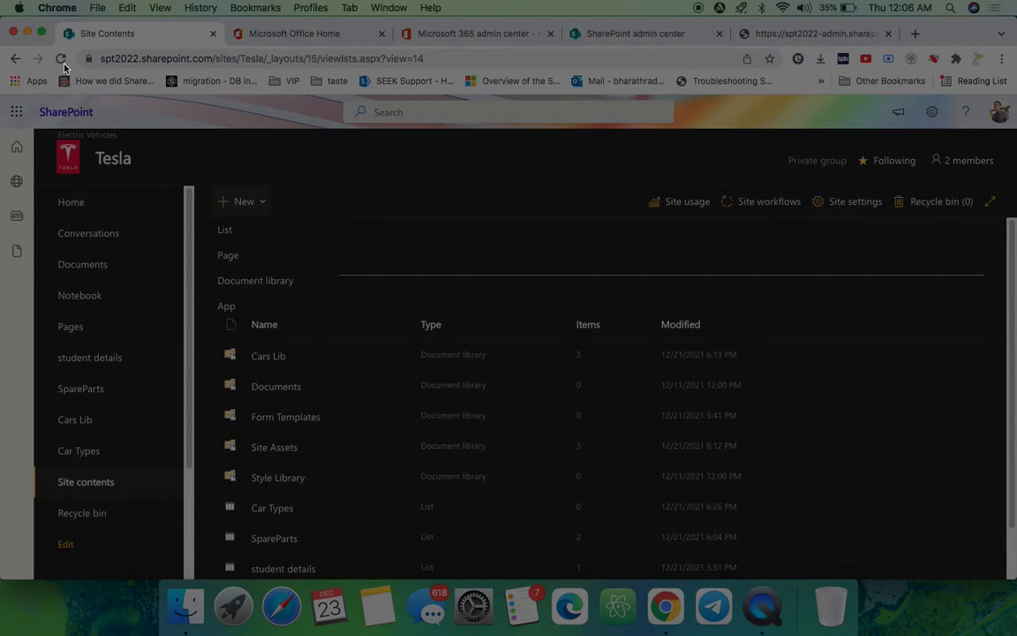
{"action": "left_click", "coordinate": [60, 58]}
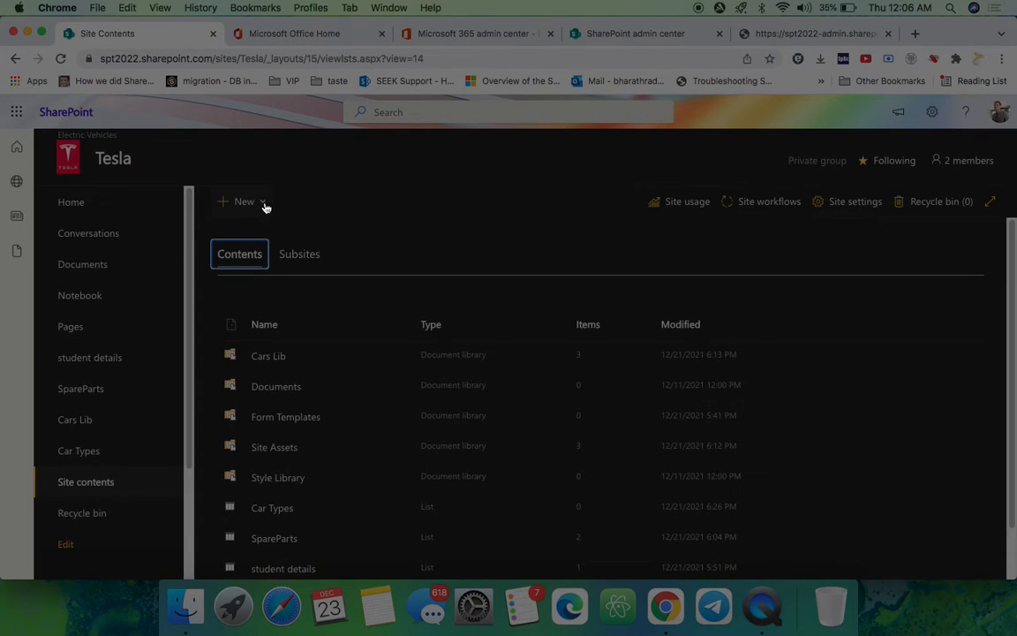
Choose New > Subsite, reaching the 'new subsites aren't available' error
{"action": "left_click", "coordinate": [244, 202]}
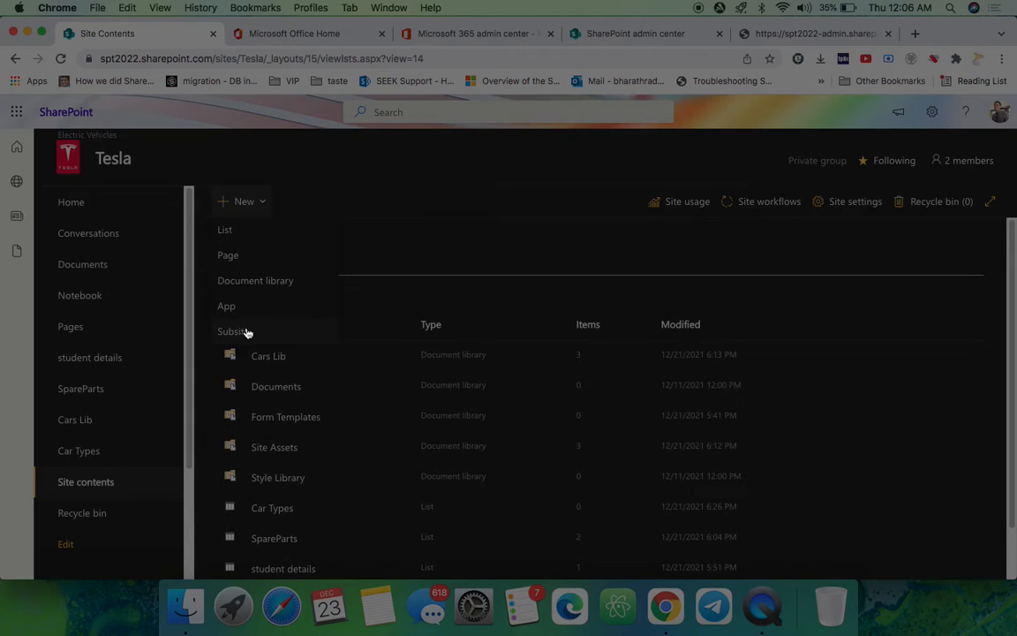
{"action": "mouse_move", "coordinate": [234, 331]}
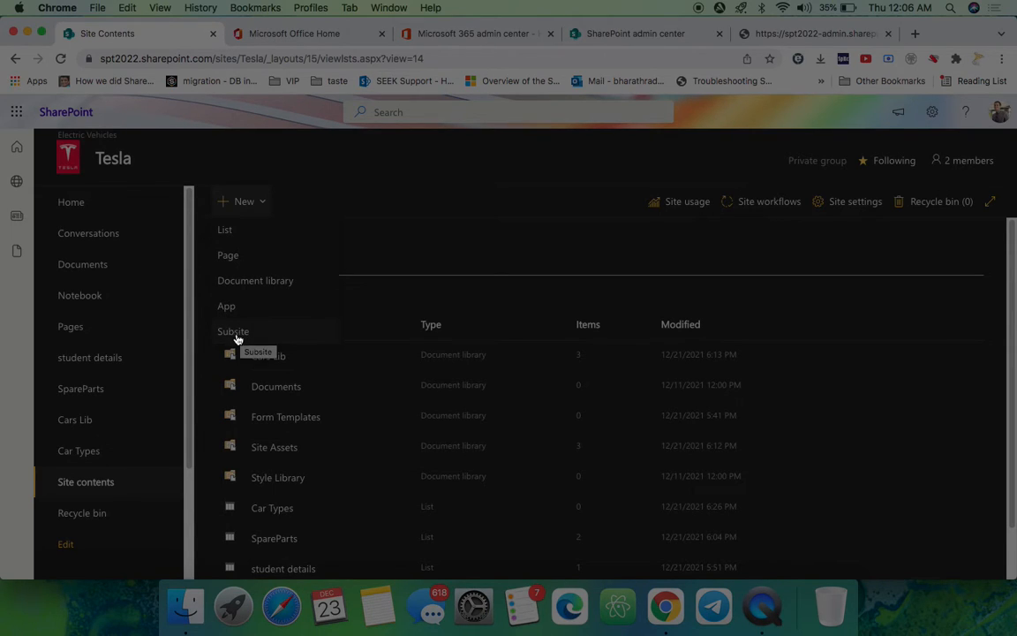
{"action": "left_click", "coordinate": [233, 331]}
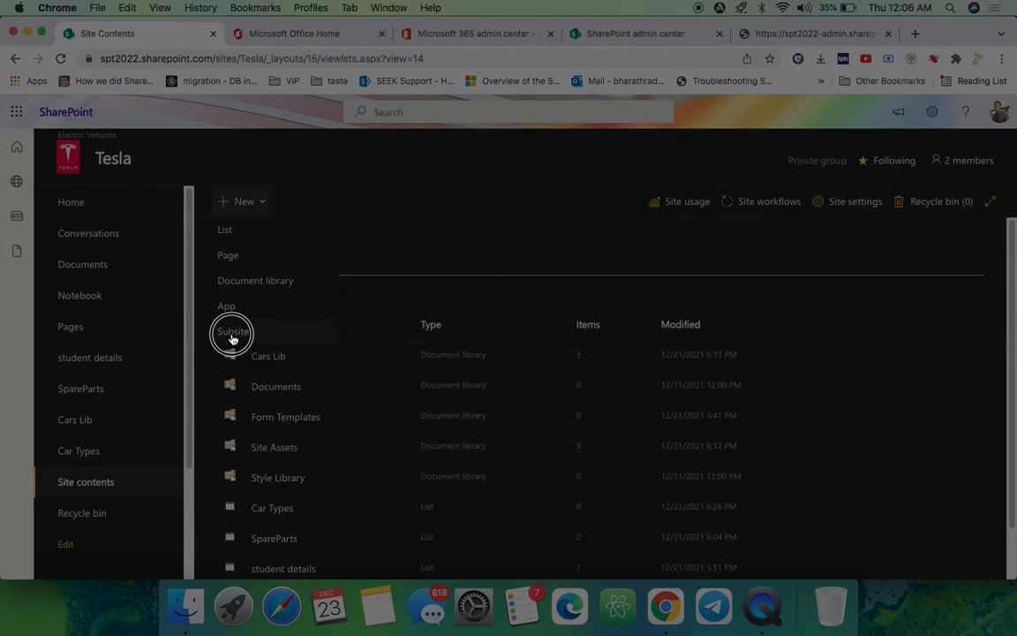
{"action": "left_click", "coordinate": [232, 331]}
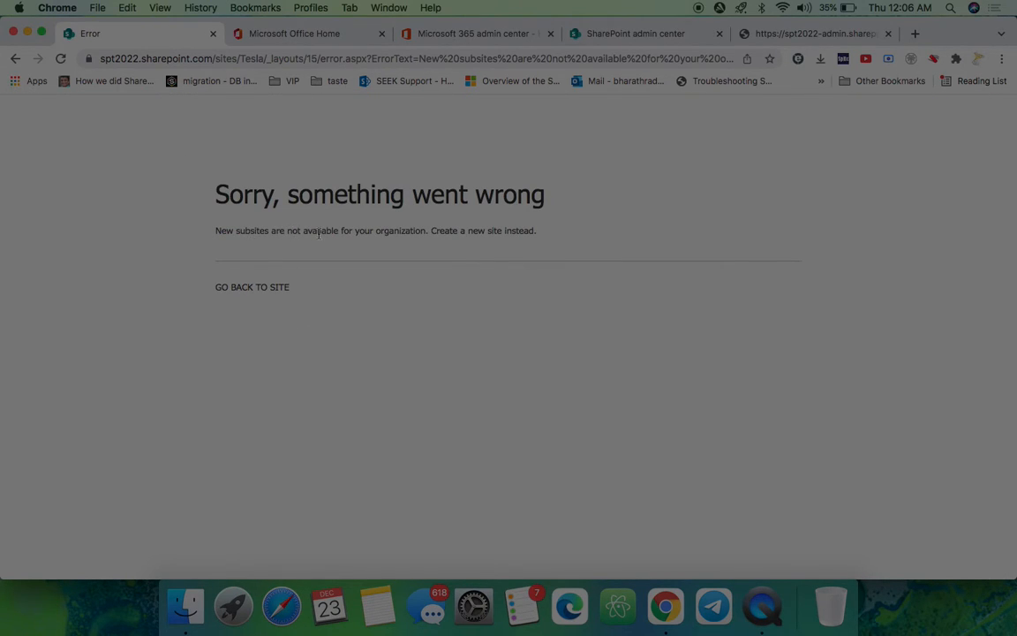
{"action": "mouse_move", "coordinate": [516, 234]}
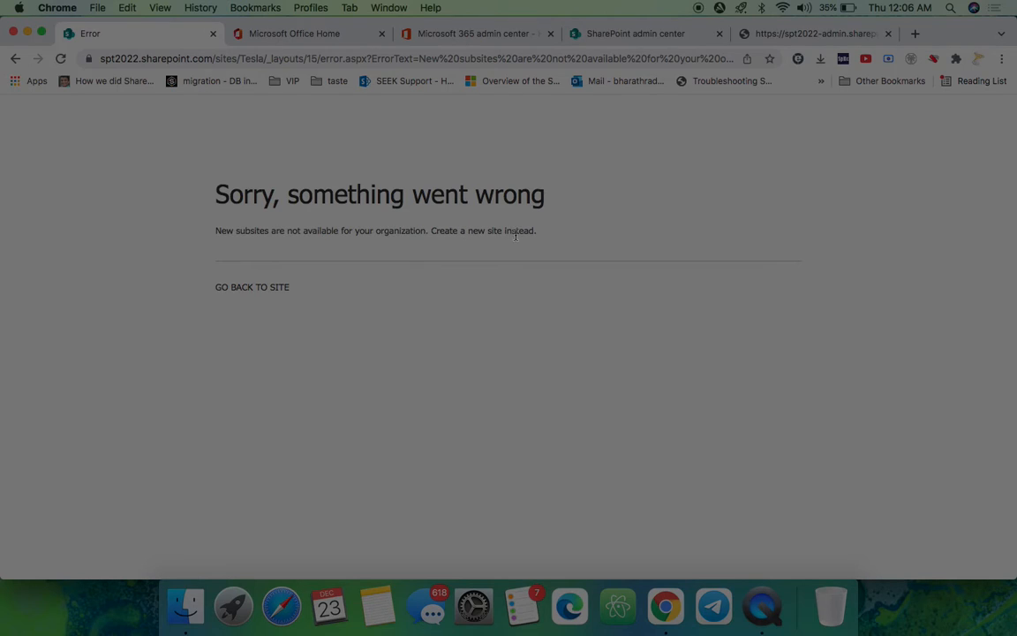
Go back to the Tesla site and open Site contents > Subsites
{"action": "left_click", "coordinate": [252, 287]}
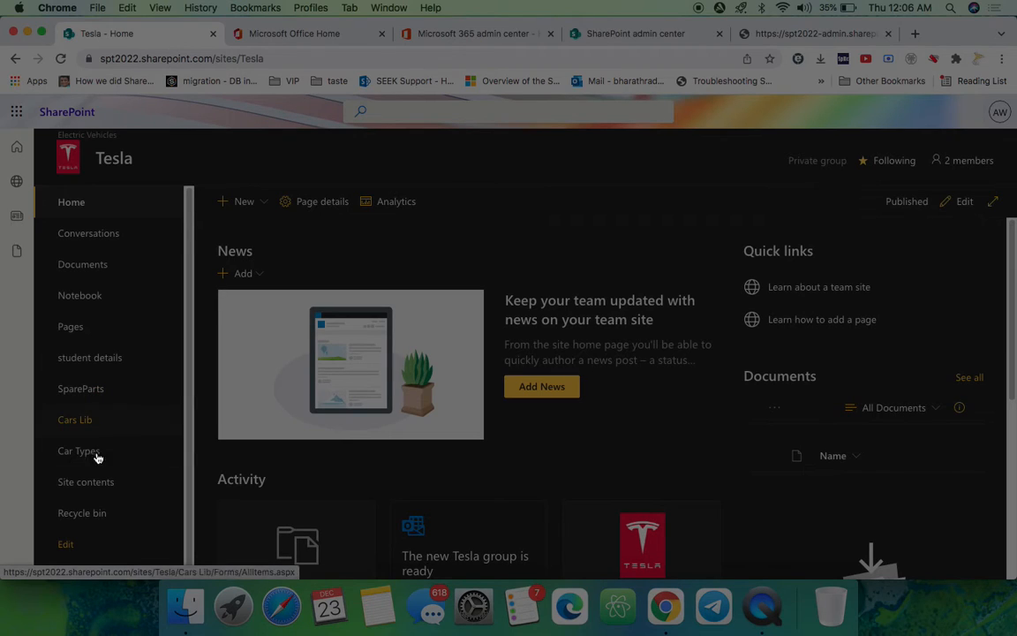
{"action": "left_click", "coordinate": [86, 482]}
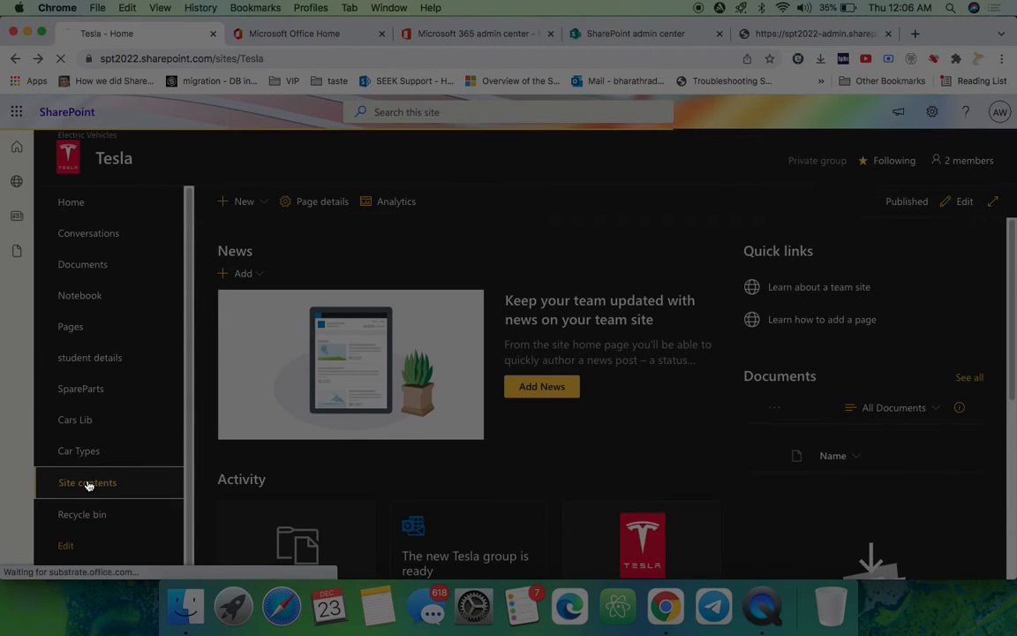
{"action": "left_click", "coordinate": [87, 482]}
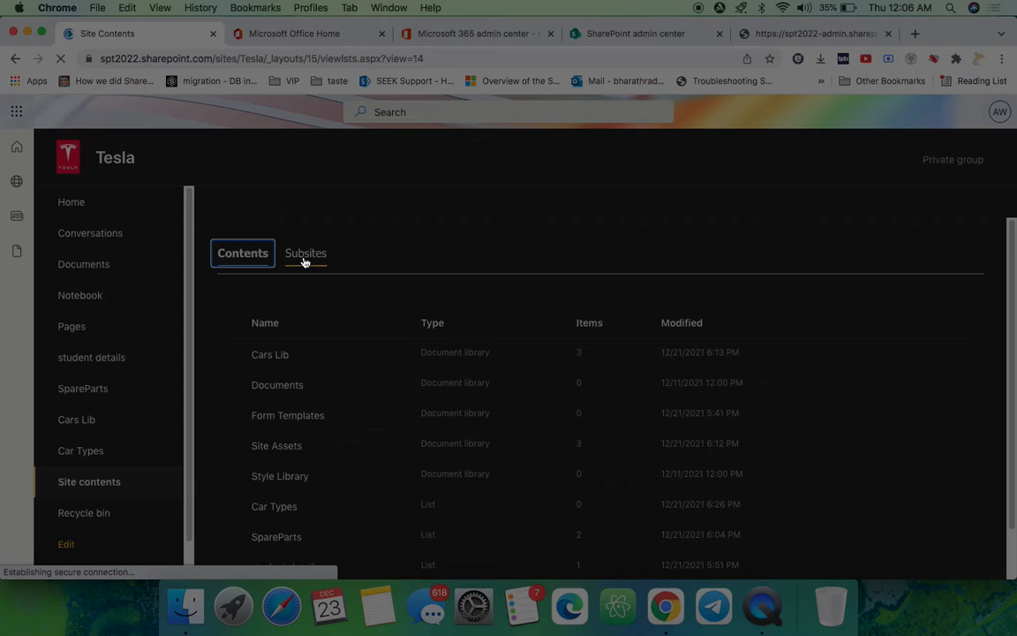
Retry the subsite creation, hit the same error, and return to the subsites list
{"action": "left_click", "coordinate": [306, 253]}
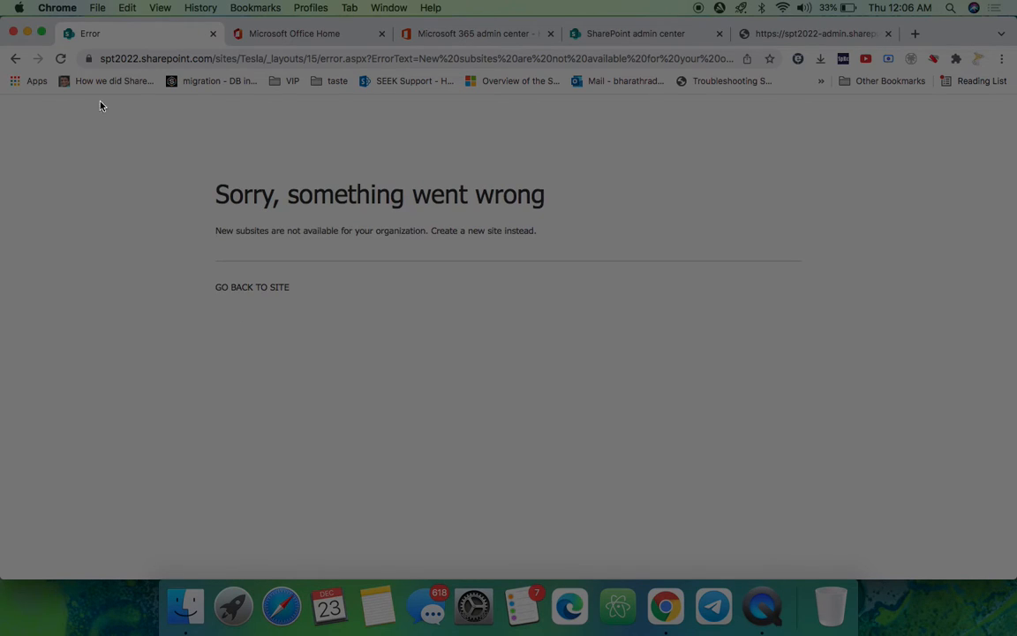
{"action": "left_click", "coordinate": [60, 58]}
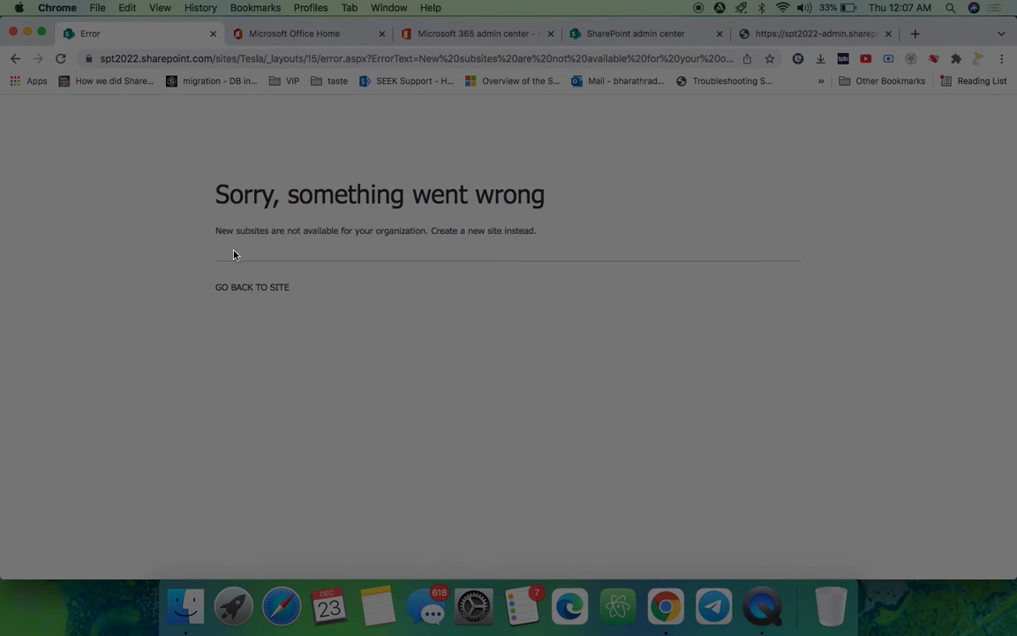
{"action": "mouse_move", "coordinate": [250, 240]}
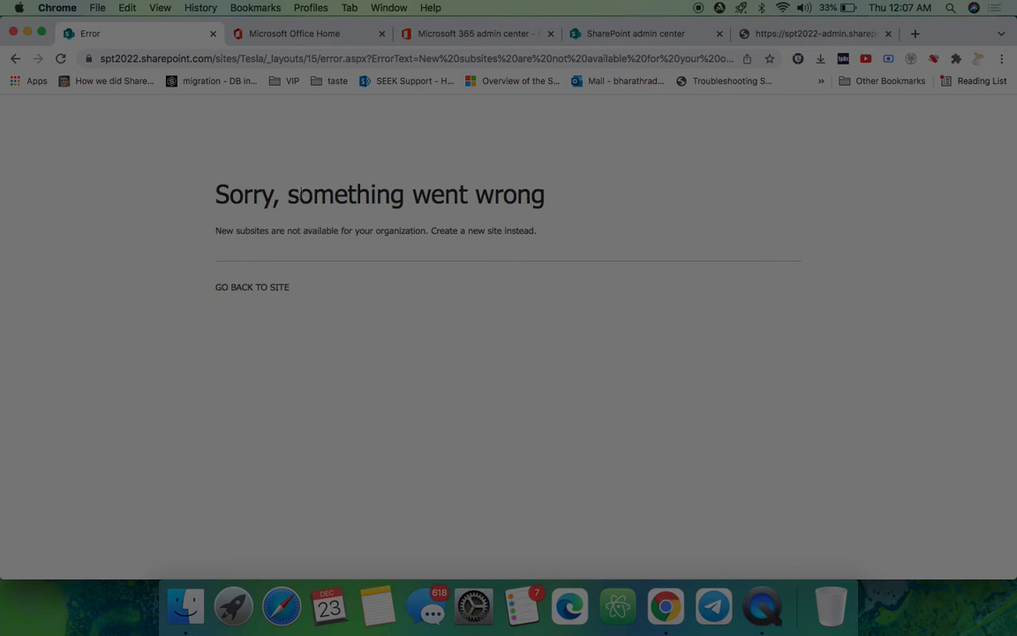
{"action": "left_click", "coordinate": [61, 58]}
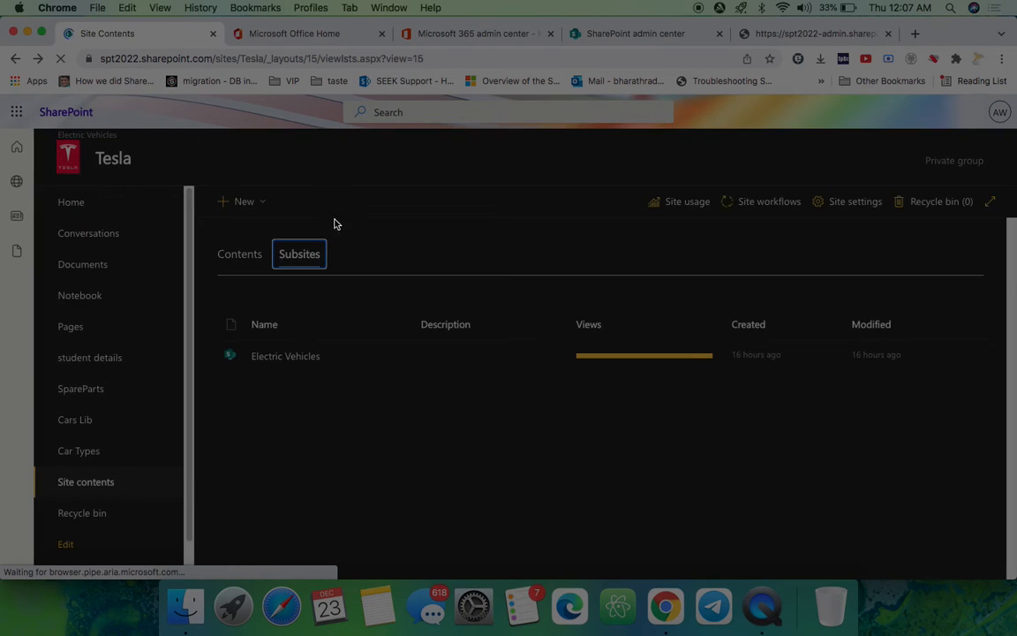
Choose New > Subsite and retry past the error until newsbweb.aspx loads
{"action": "left_click", "coordinate": [244, 201]}
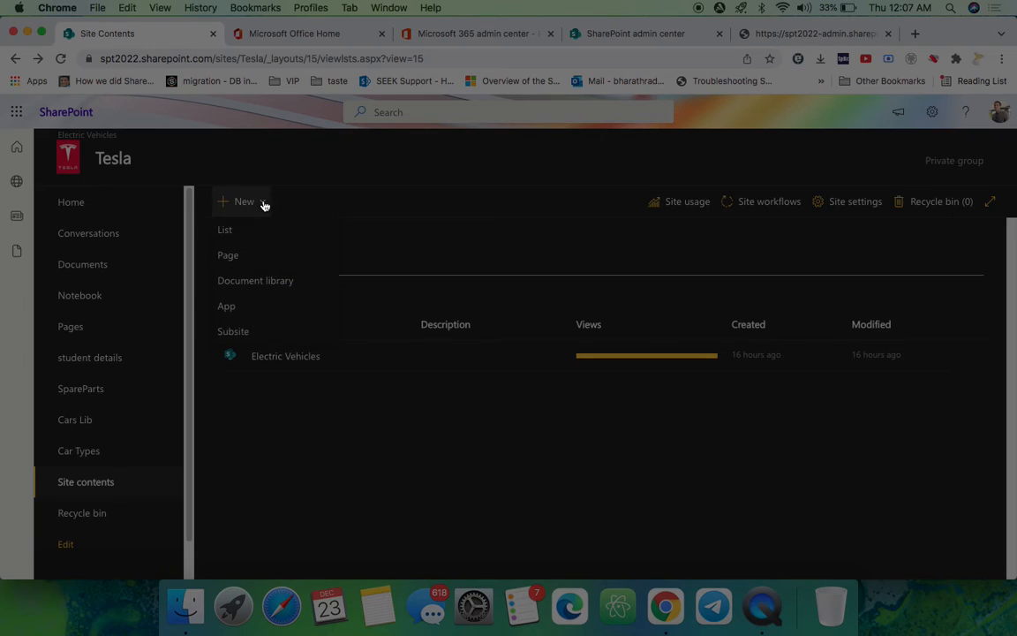
{"action": "left_click", "coordinate": [234, 332]}
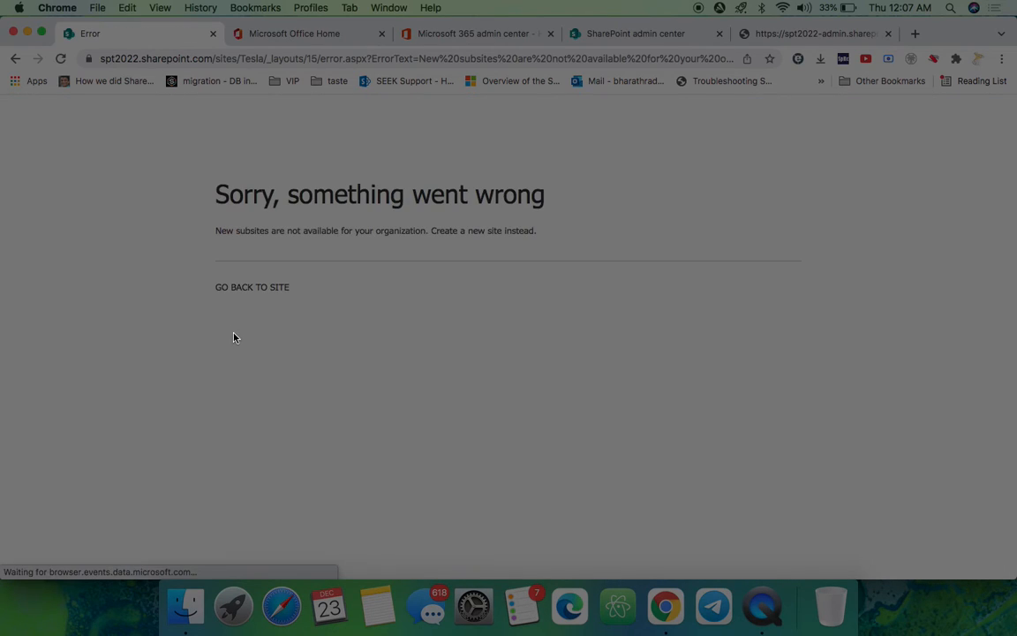
{"action": "left_click", "coordinate": [61, 58]}
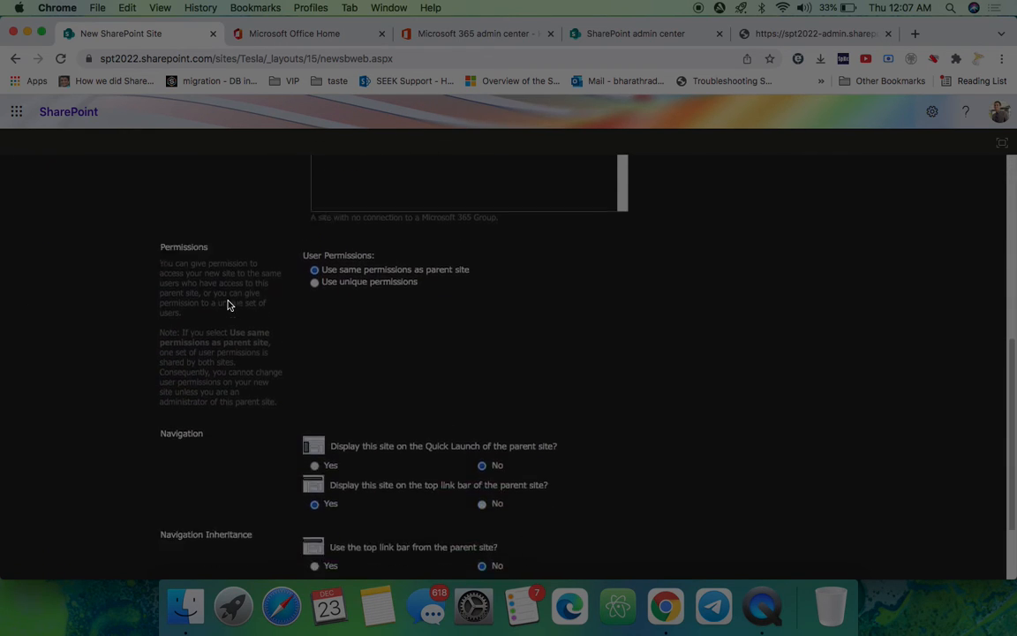
{"action": "scroll", "scroll_direction": "up", "scroll_amount": 3}
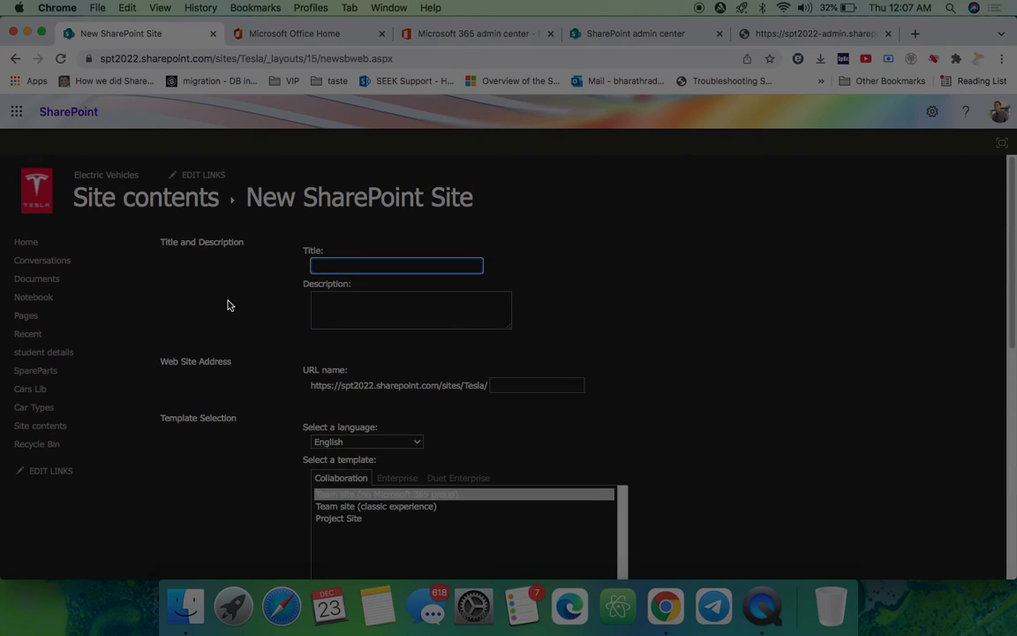
{"action": "mouse_move", "coordinate": [543, 334]}
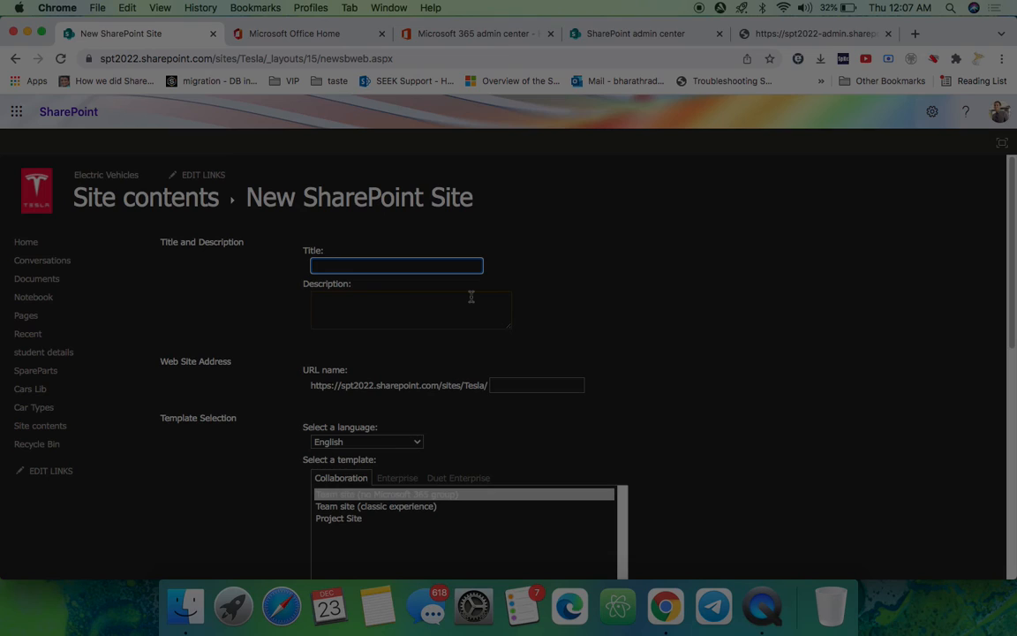
{"action": "mouse_move", "coordinate": [471, 307]}
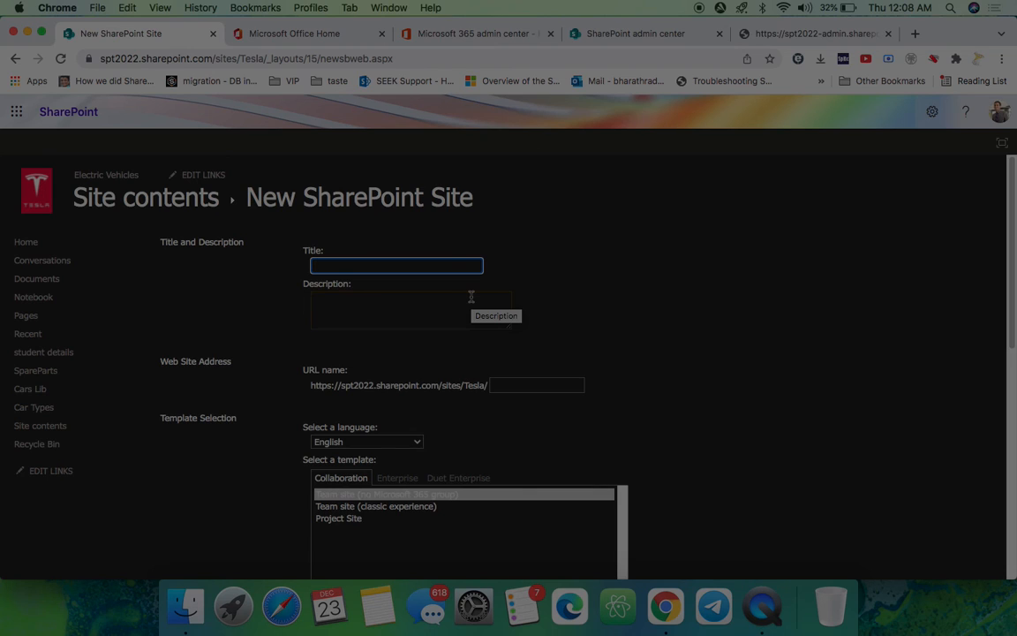
{"action": "scroll", "scroll_direction": "down", "scroll_amount": 3}
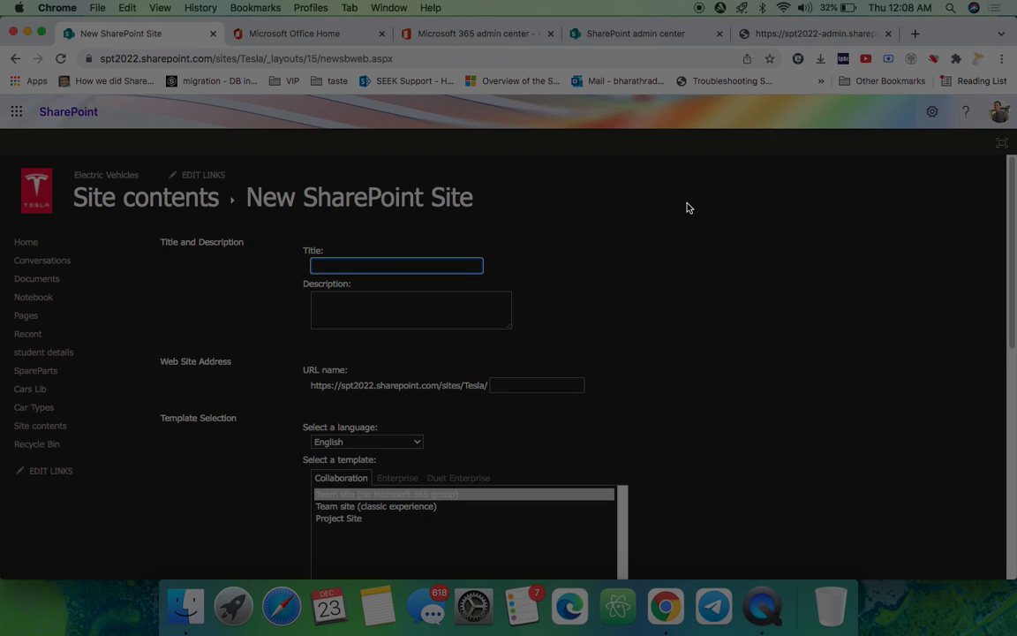
{"action": "mouse_move", "coordinate": [704, 13]}
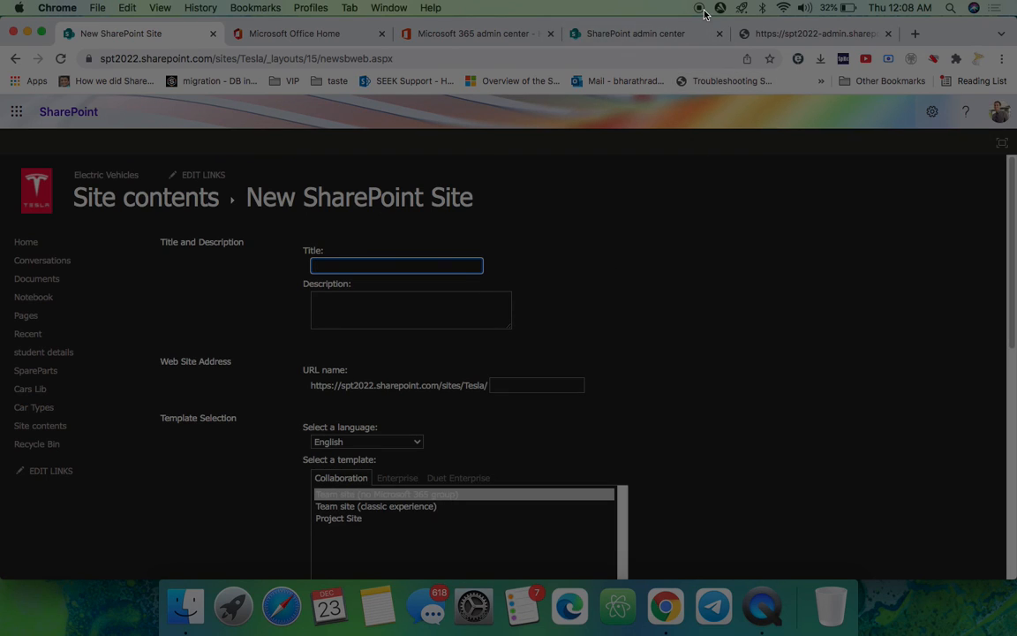